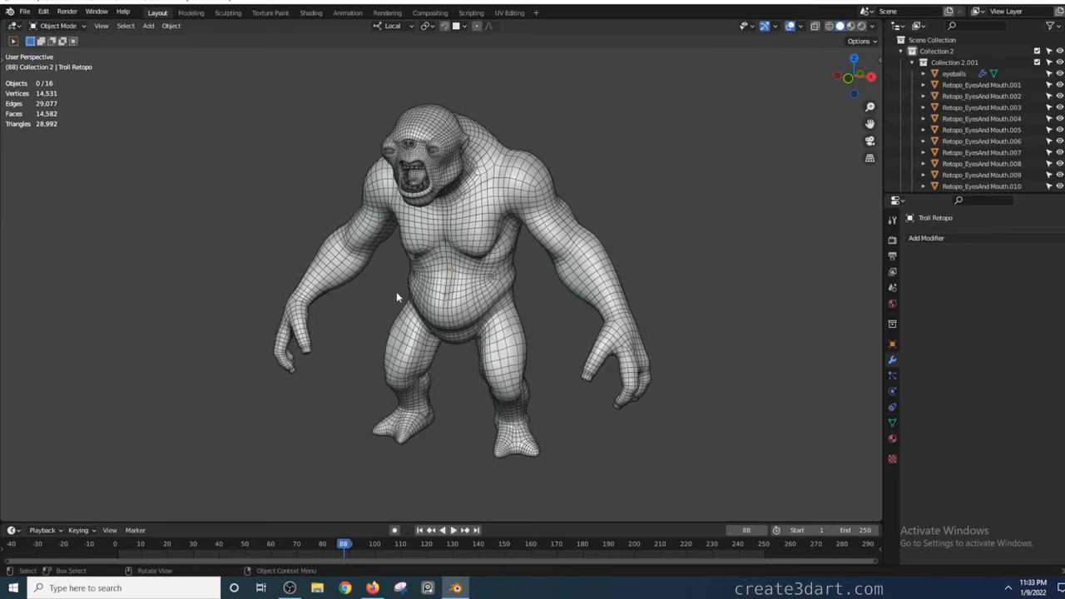
Step: Turn off the Wireframe viewport overlay so the ape shows without its edge grid
left_click(800, 26)
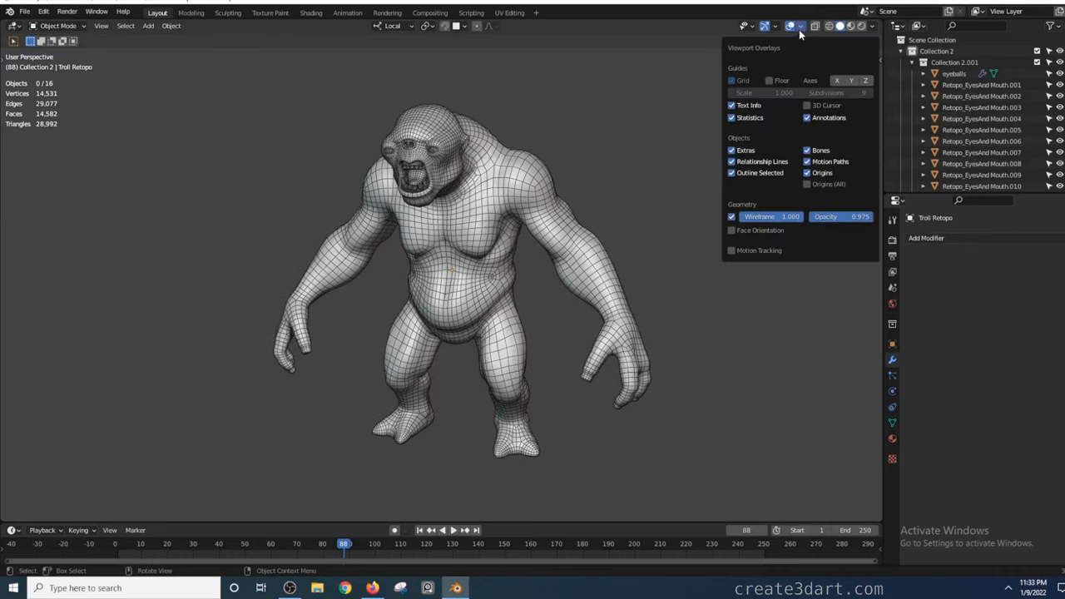
left_click(802, 27)
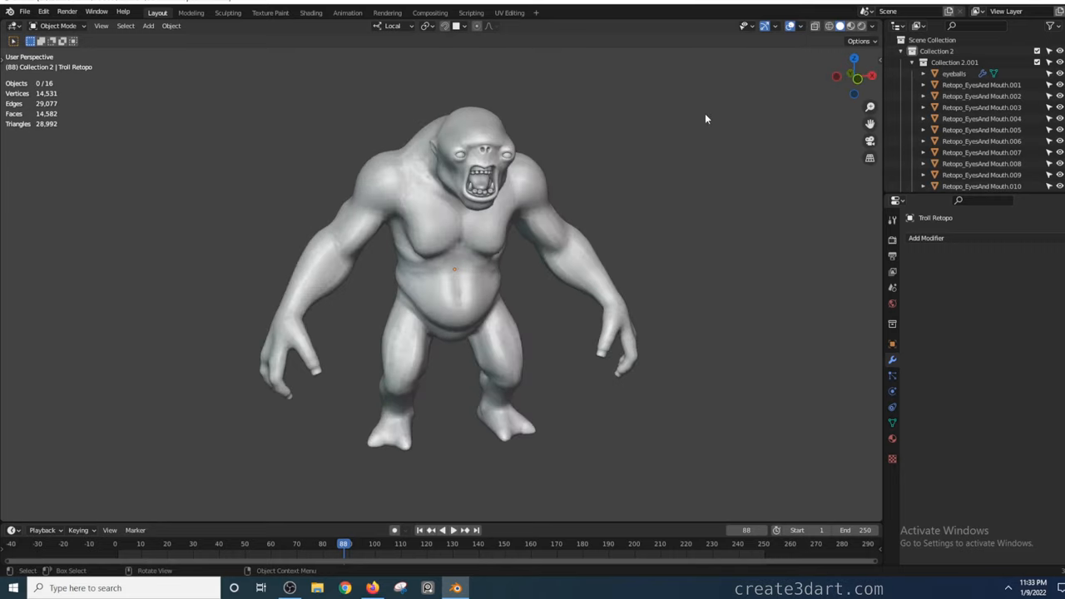
left_click_drag(705, 118, 665, 114)
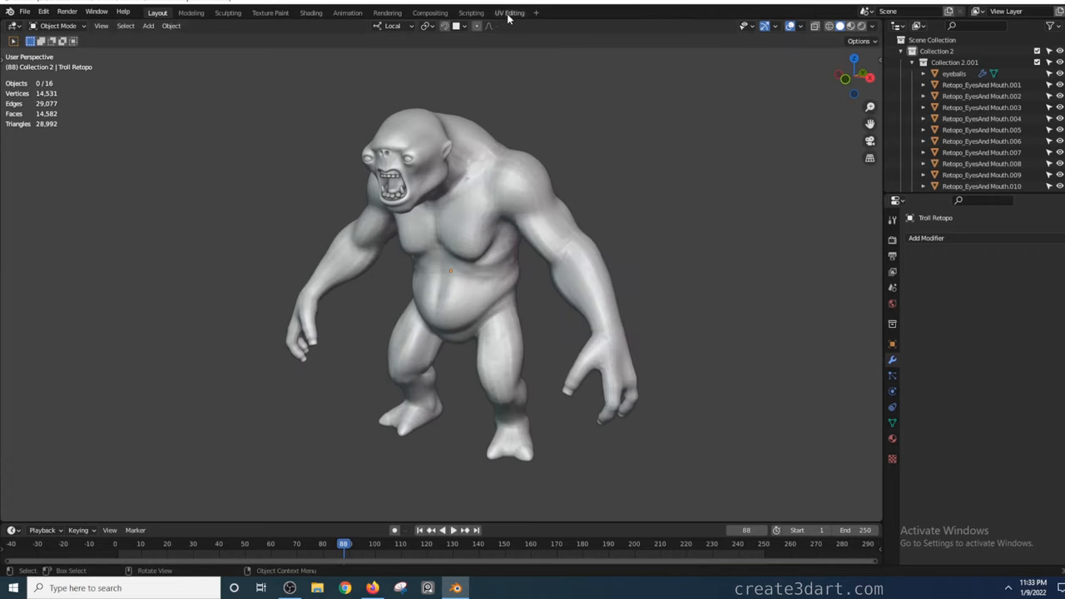
Step: Add a new UV Editing workspace from the General workspace list
left_click(509, 13)
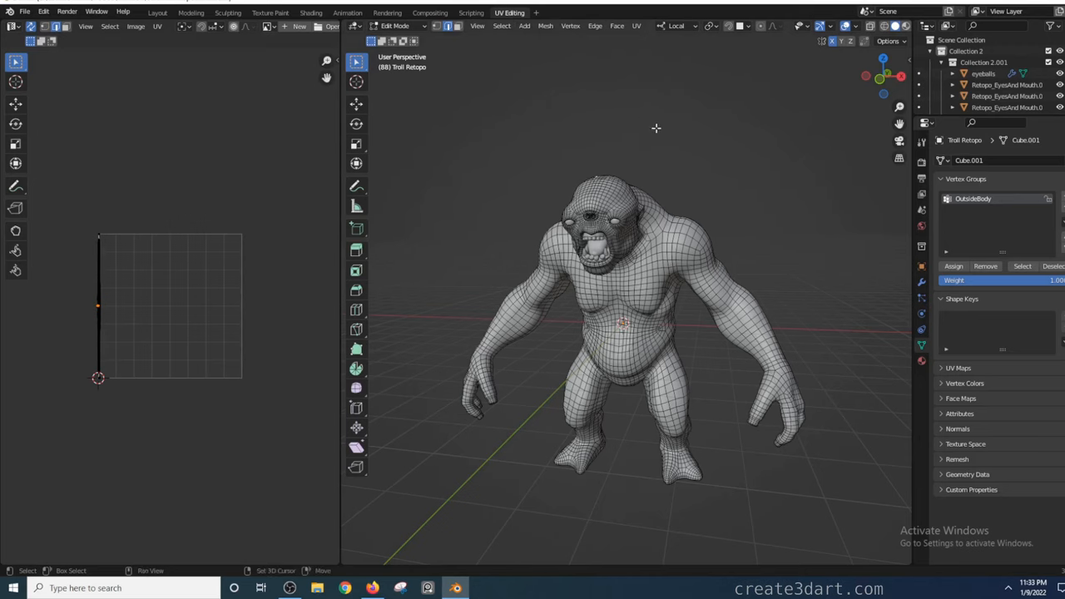
left_click(157, 13)
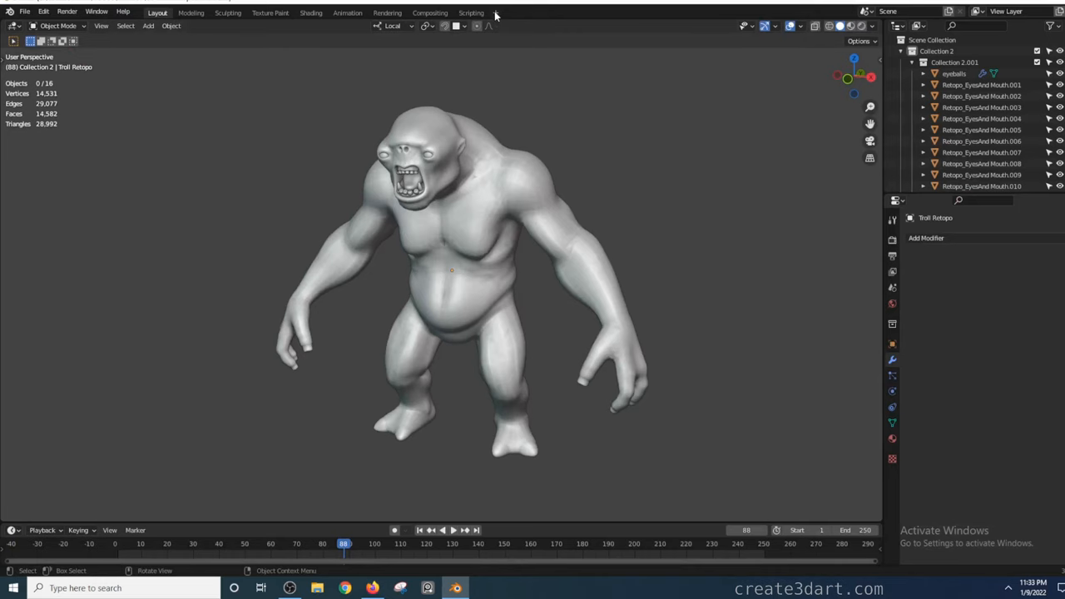
left_click(496, 15)
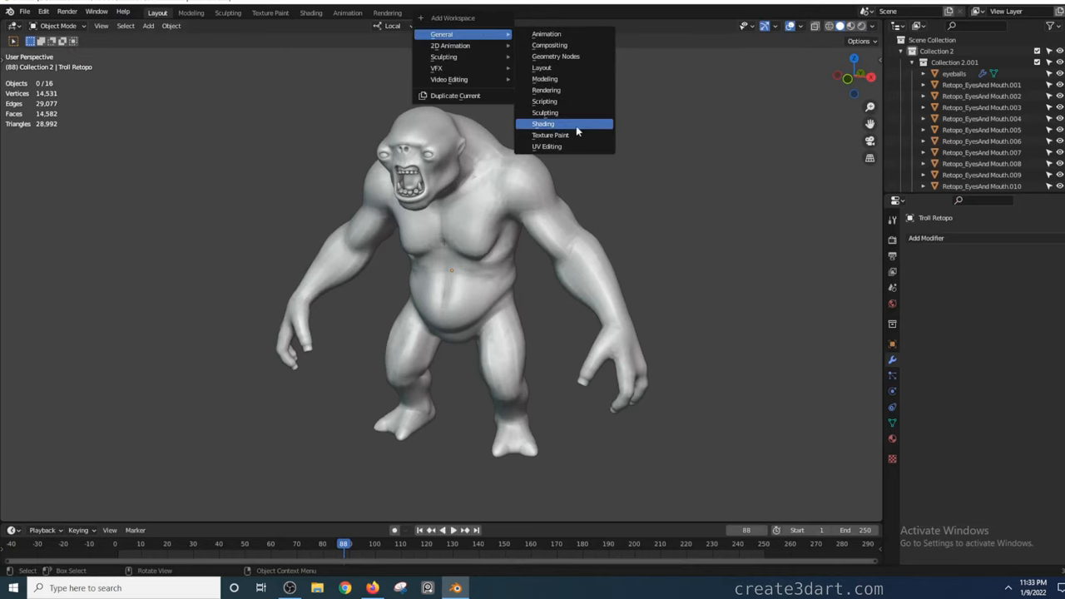
left_click(546, 146)
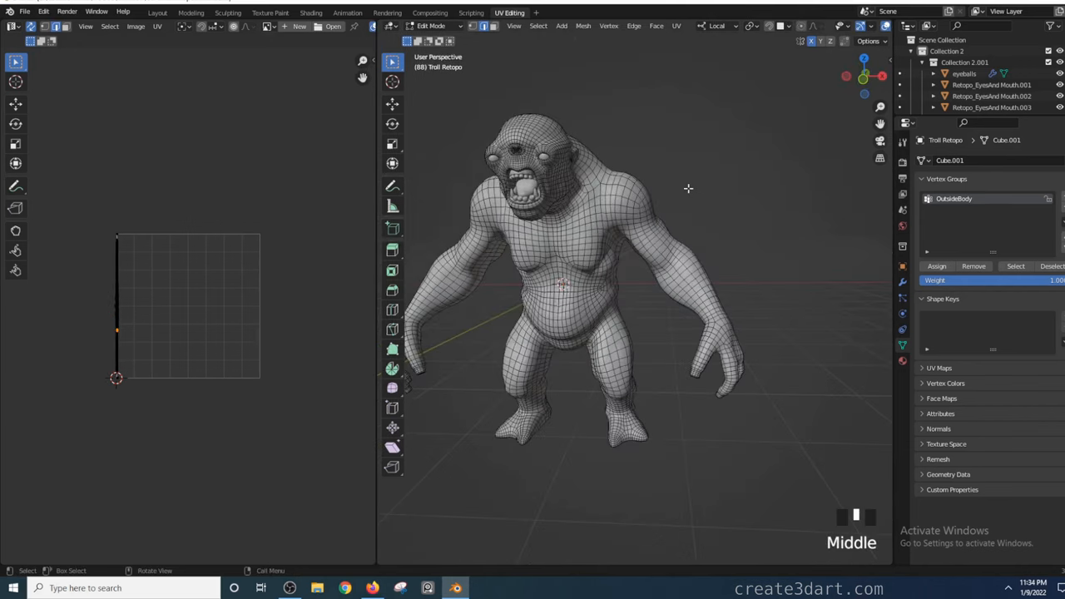
Step: Select the upper-arm edge loop and its mirror on the other arm
scroll("up", 3)
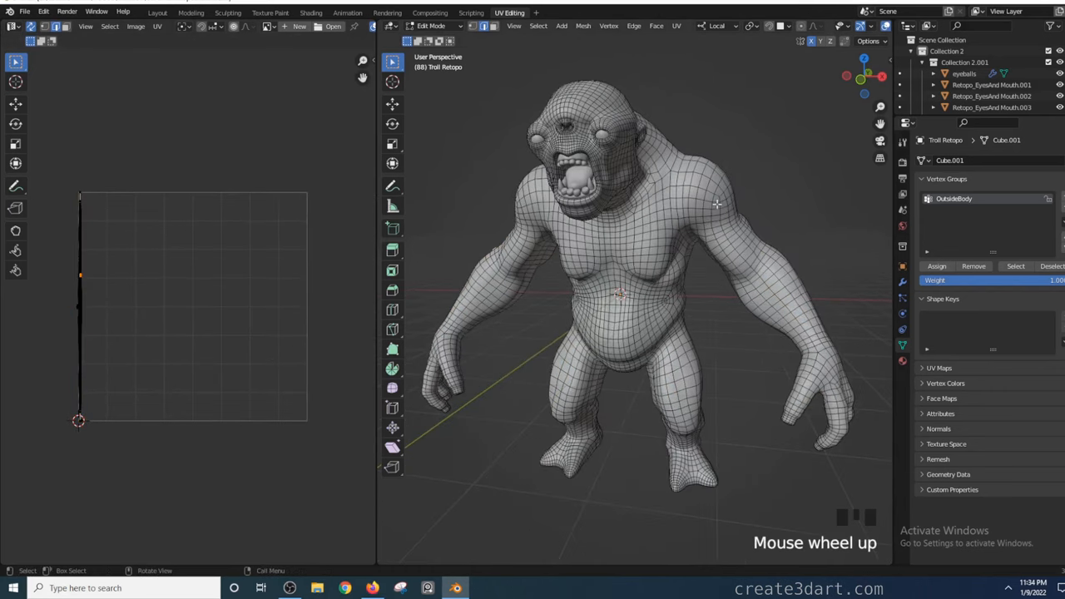
left_click_drag(715, 208, 715, 258)
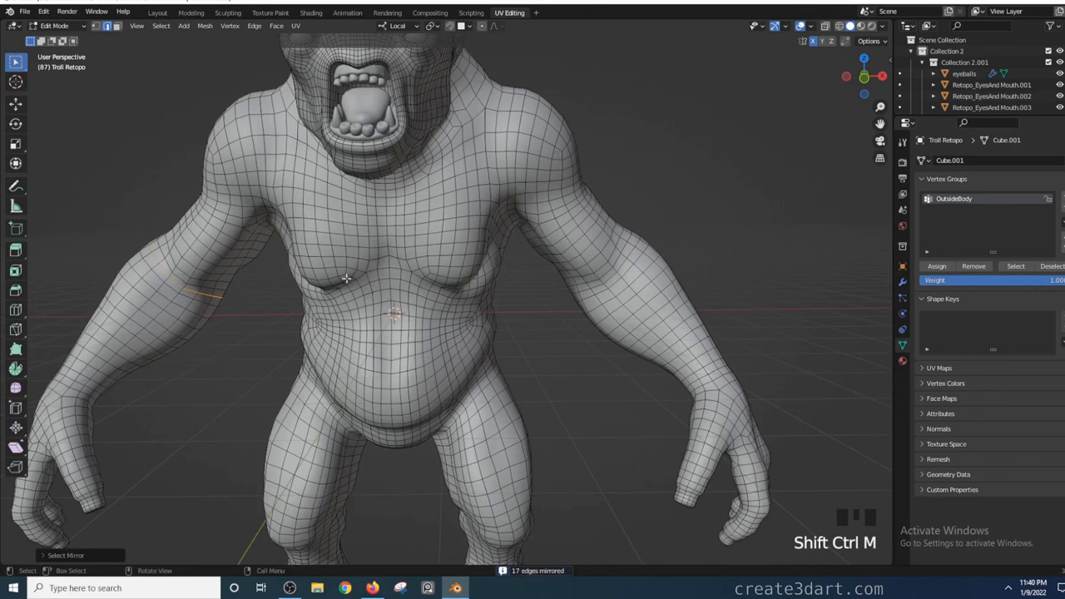
scroll("up", 3)
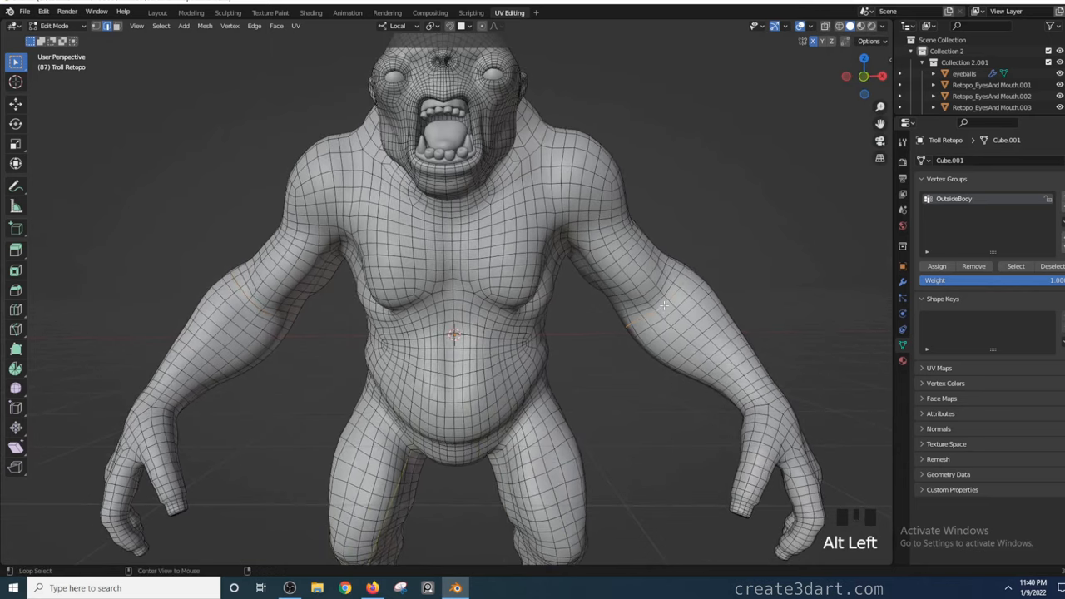
left_click(663, 313)
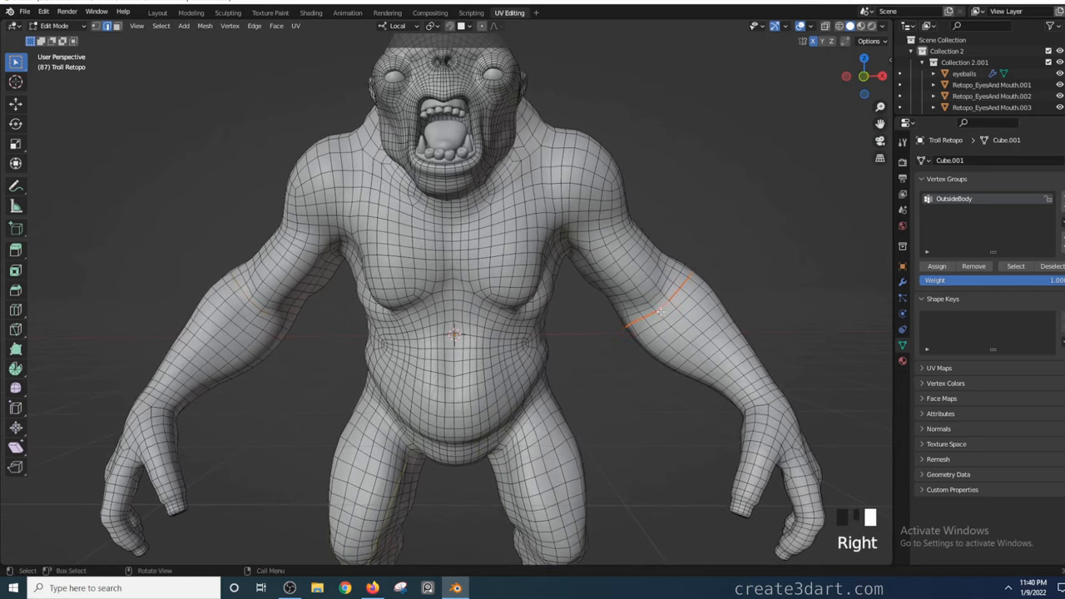
key("shift+ctrl+m")
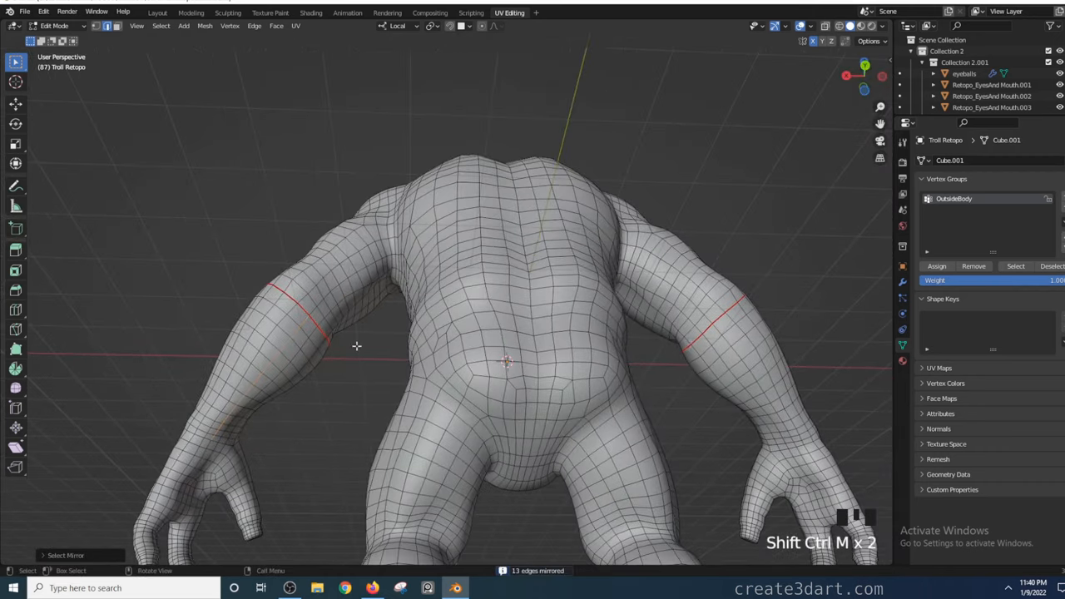
Step: Add the back-of-arm loop to the selection and mark all selected loops as seams
left_click(287, 338)
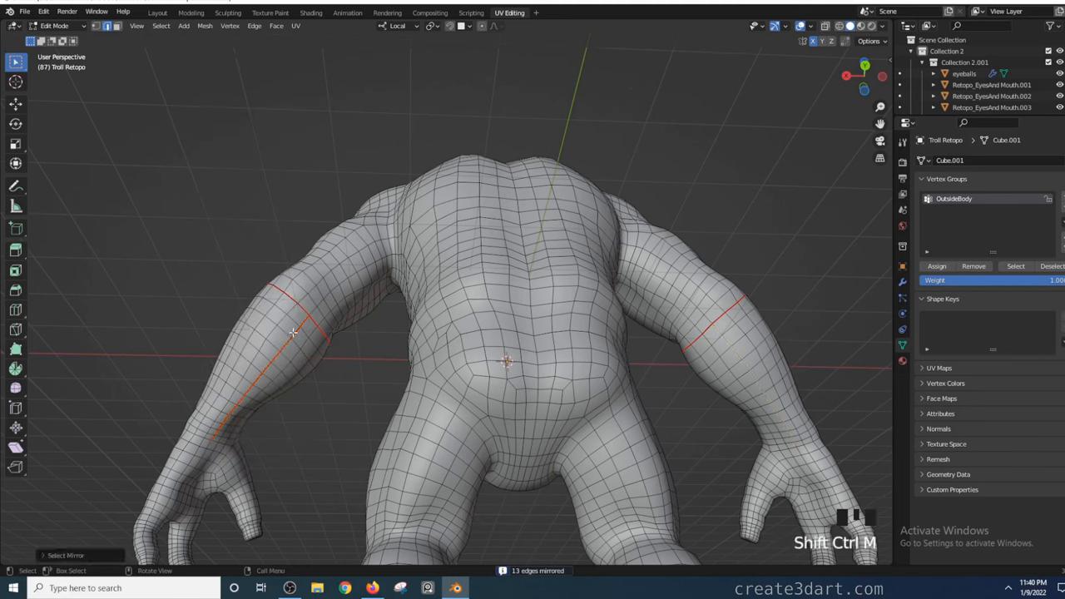
right_click(293, 333)
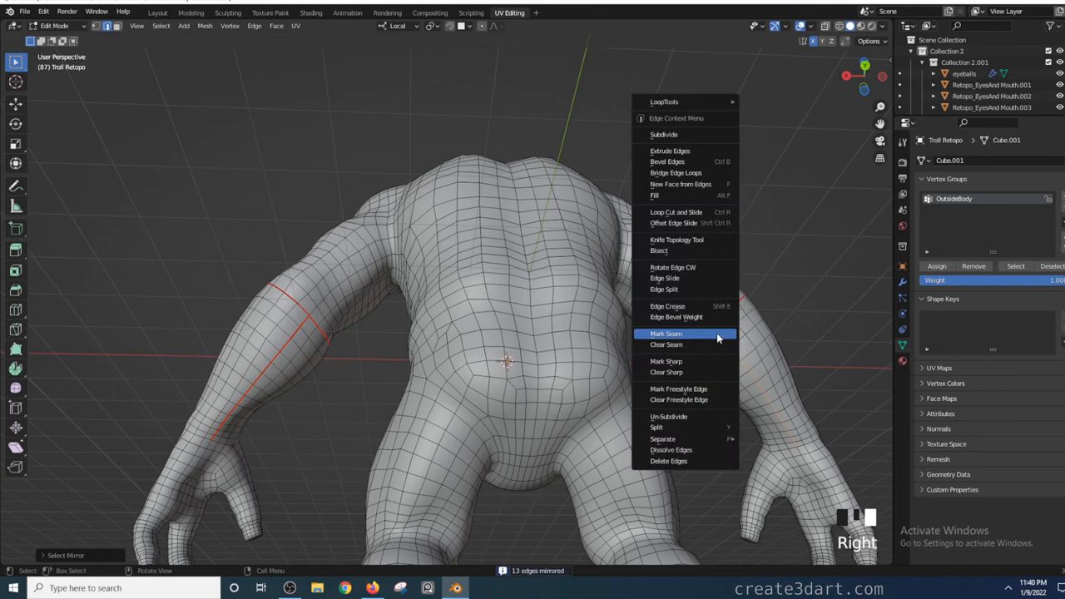
left_click(666, 333)
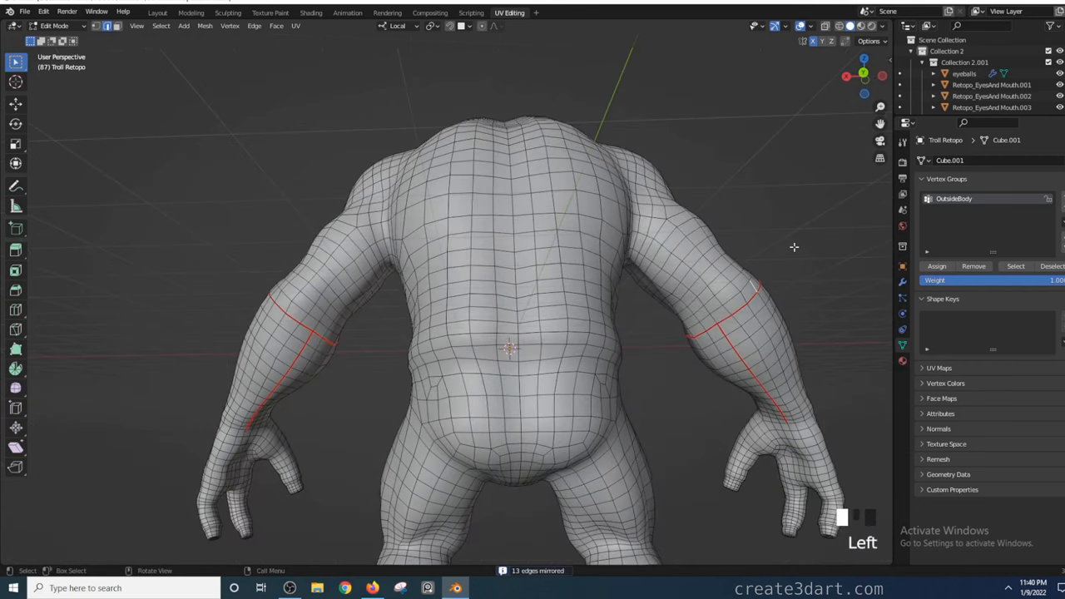
Step: Box-select the whole ape mesh and clear every marked seam from it
scroll("down", 3)
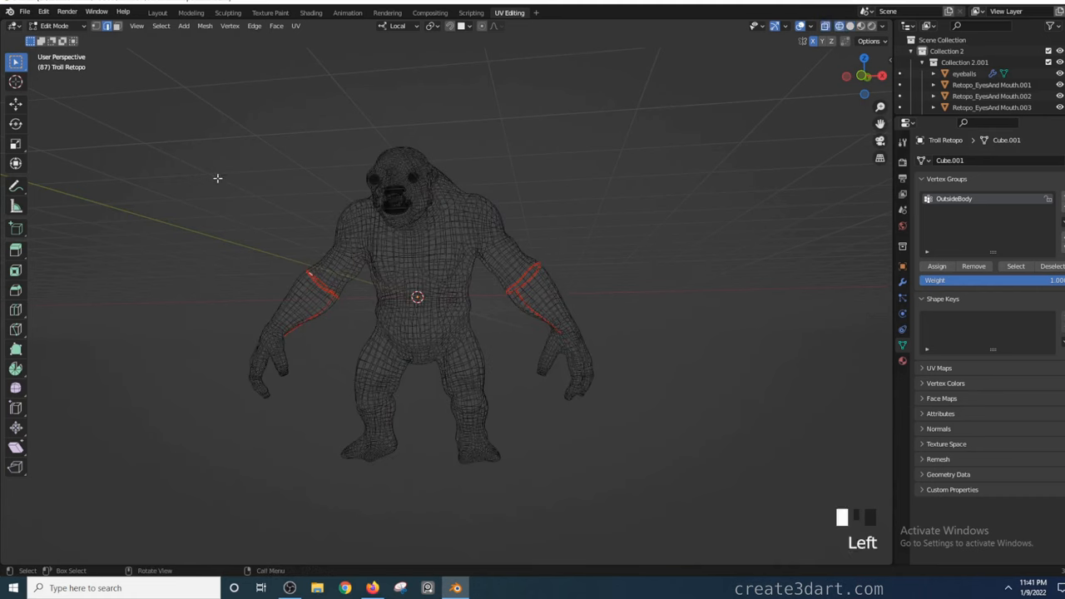
mouse_move(173, 101)
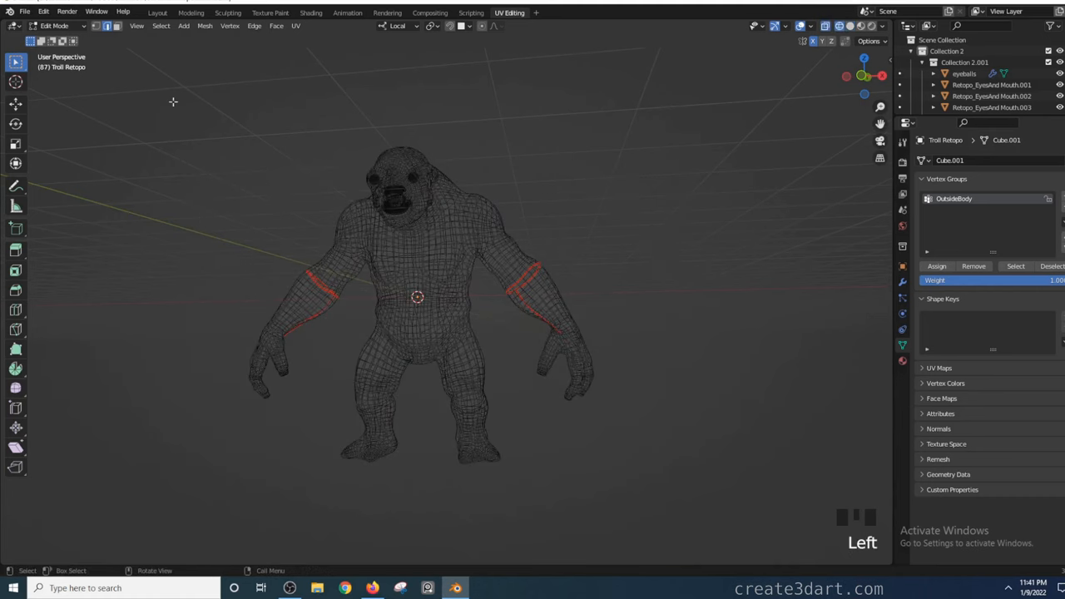
left_click_drag(173, 140, 695, 526)
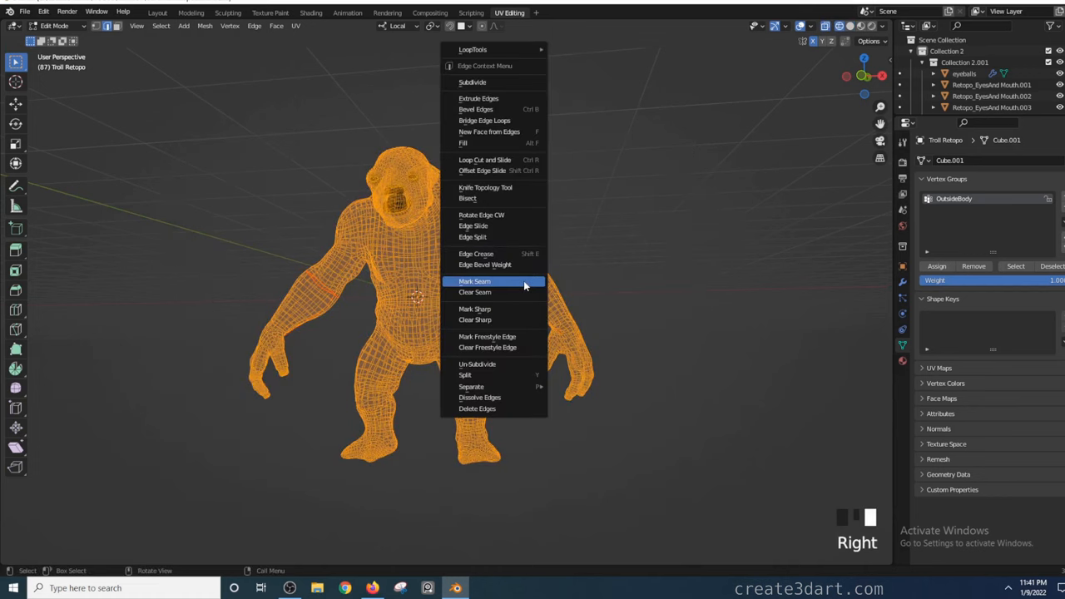
left_click(476, 282)
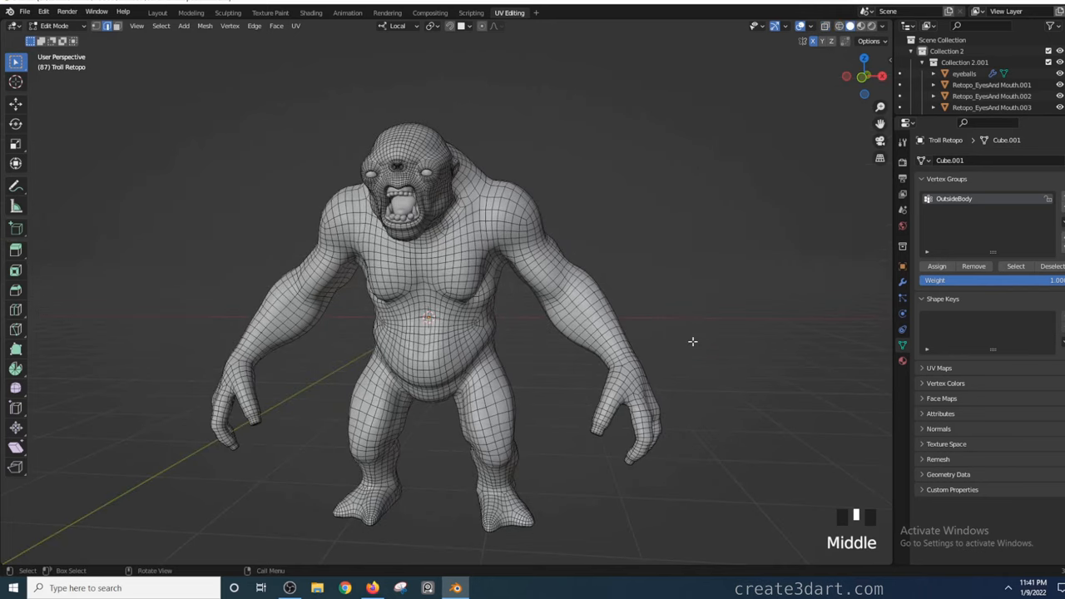
mouse_move(802, 330)
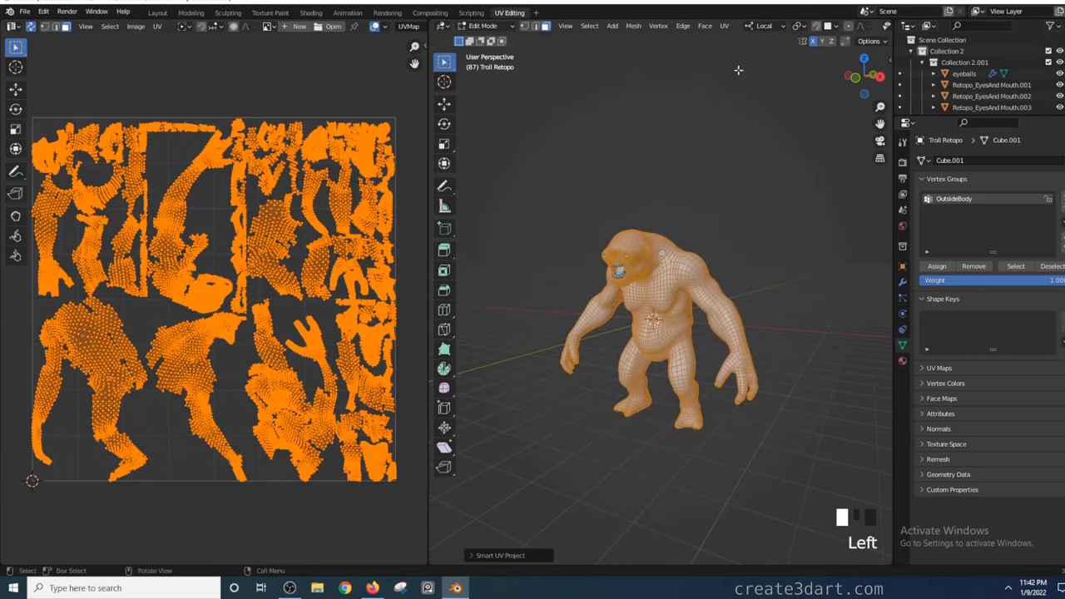
Step: Unwrap the ape with Project from View, giving one flat silhouette in the UV grid
left_click(724, 26)
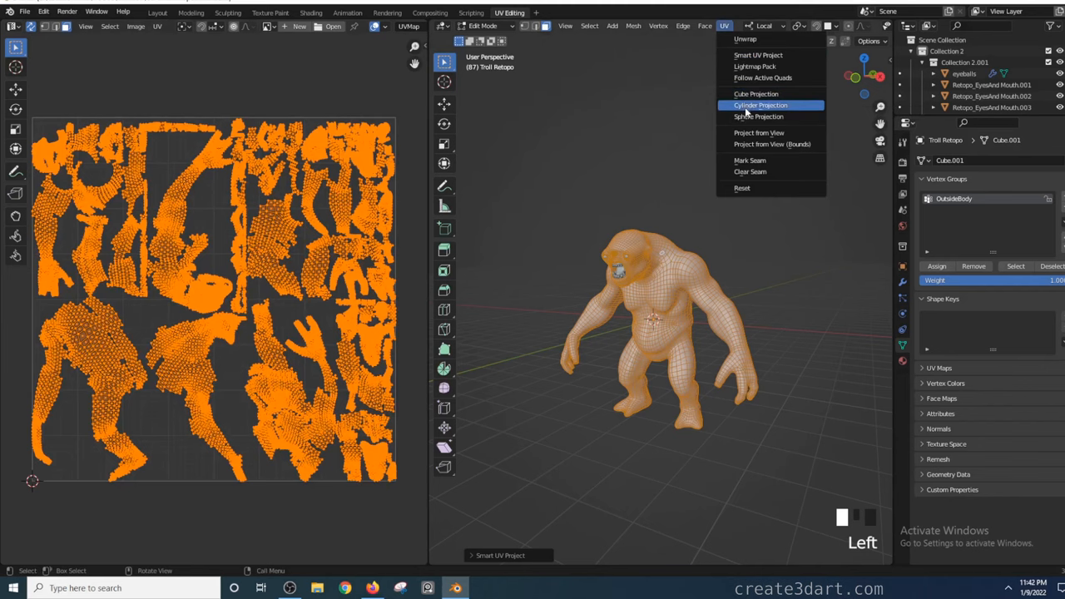
left_click(759, 105)
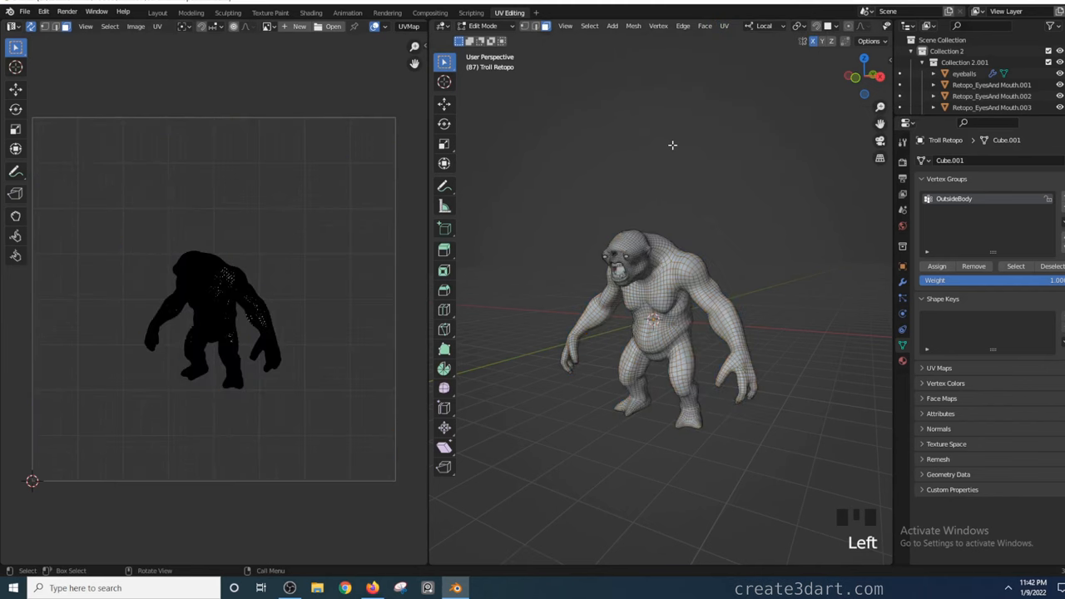
scroll("down", 3)
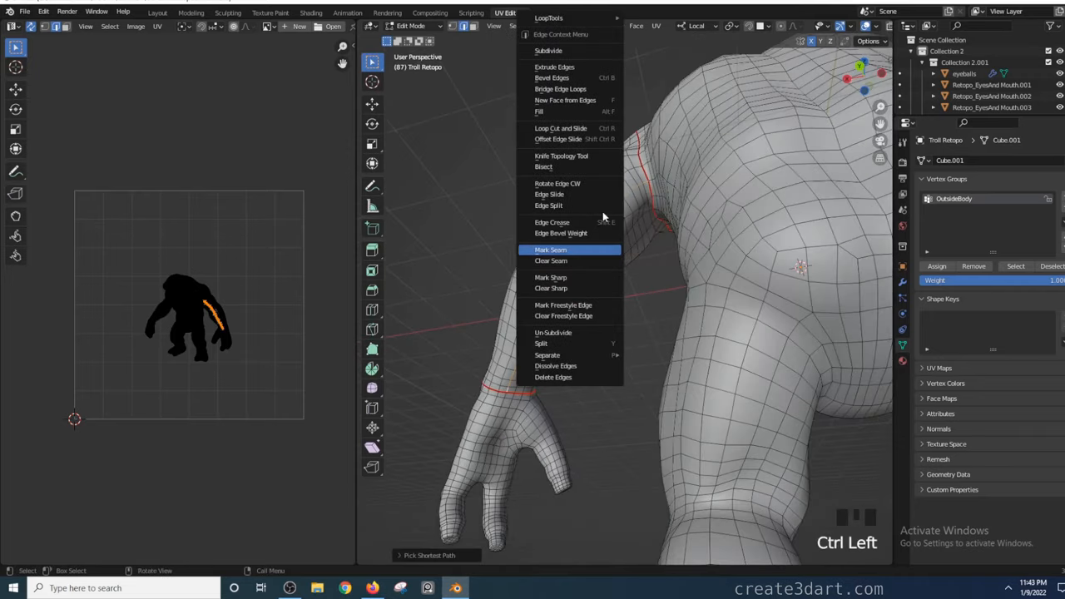
Step: Mark the shoulder path as a seam and unwrap the arms into their own UV island
left_click(549, 250)
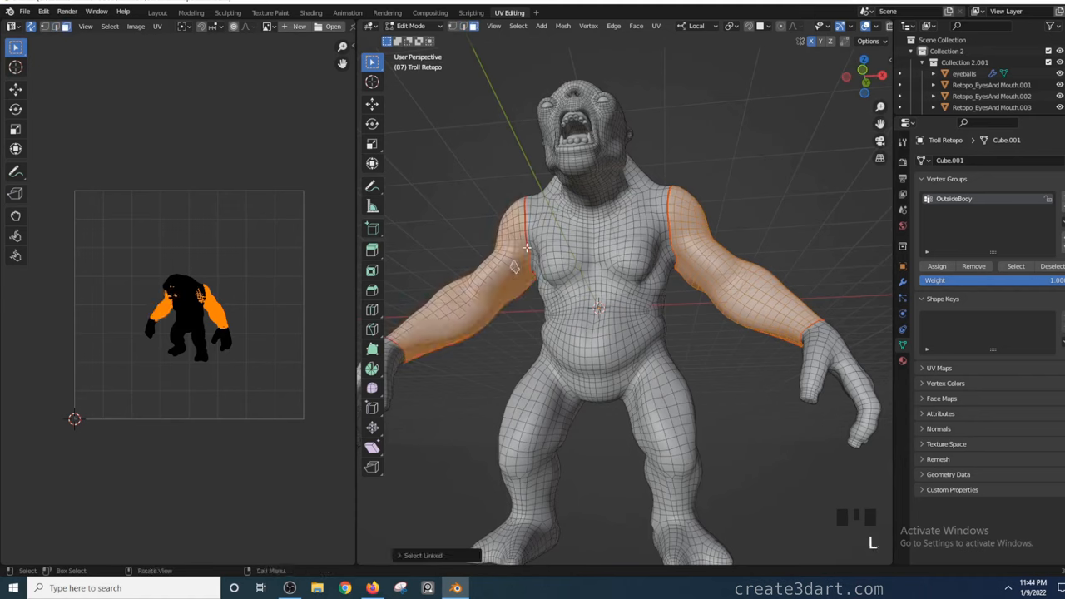
mouse_move(235, 260)
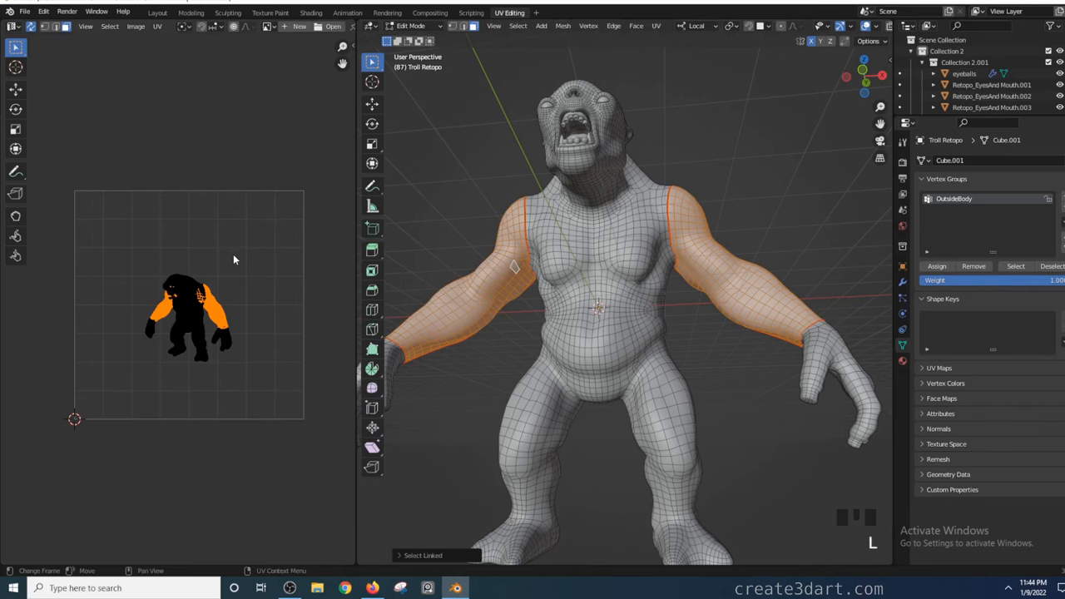
key("u")
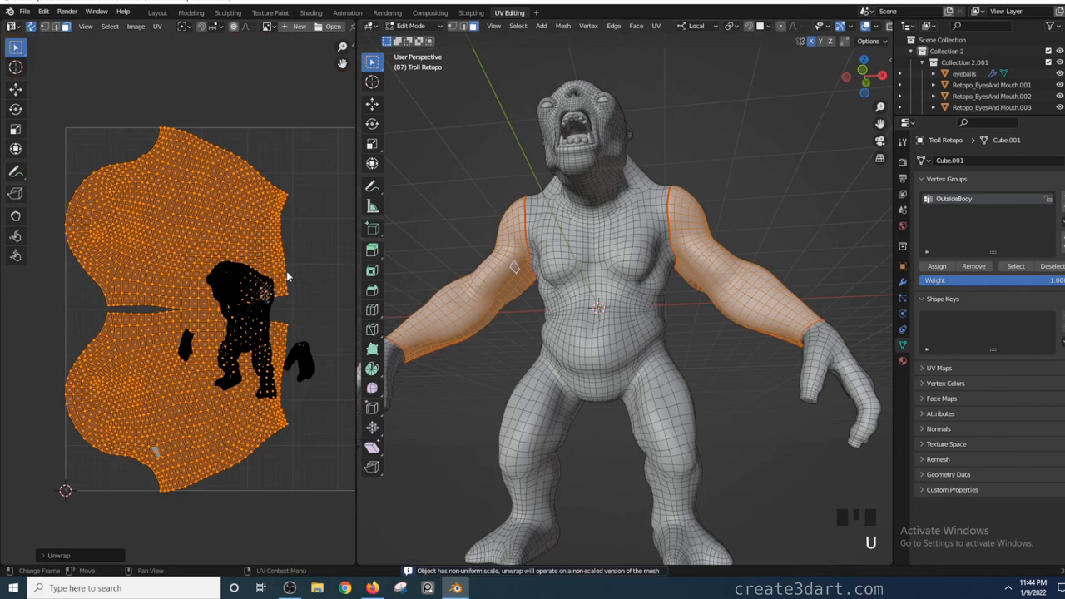
Step: Pack the arm islands with an adjusted margin above the body, then return to object mode
left_click(156, 26)
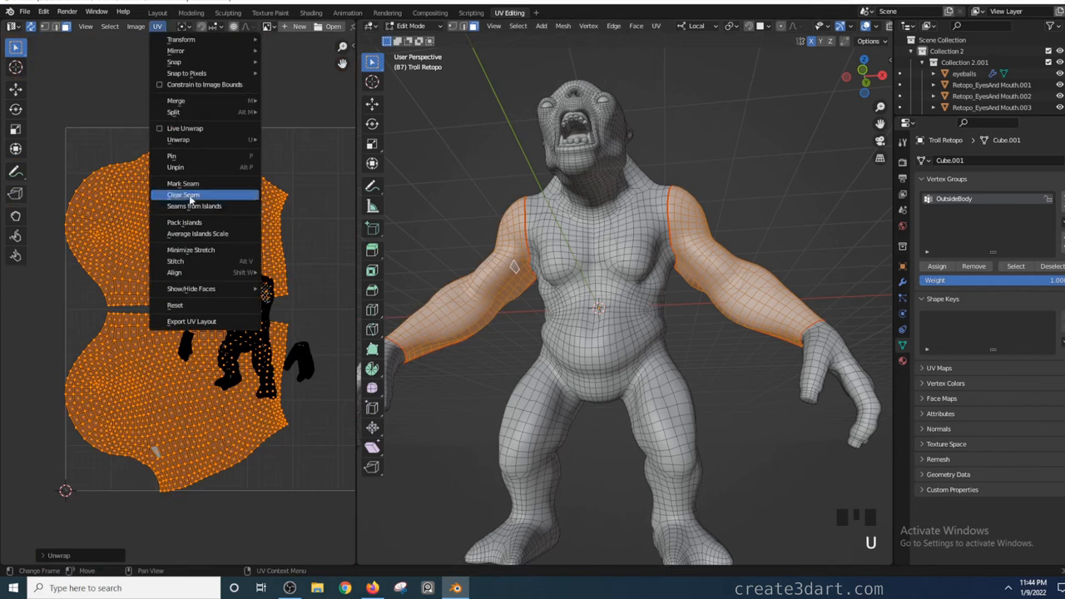
left_click(185, 223)
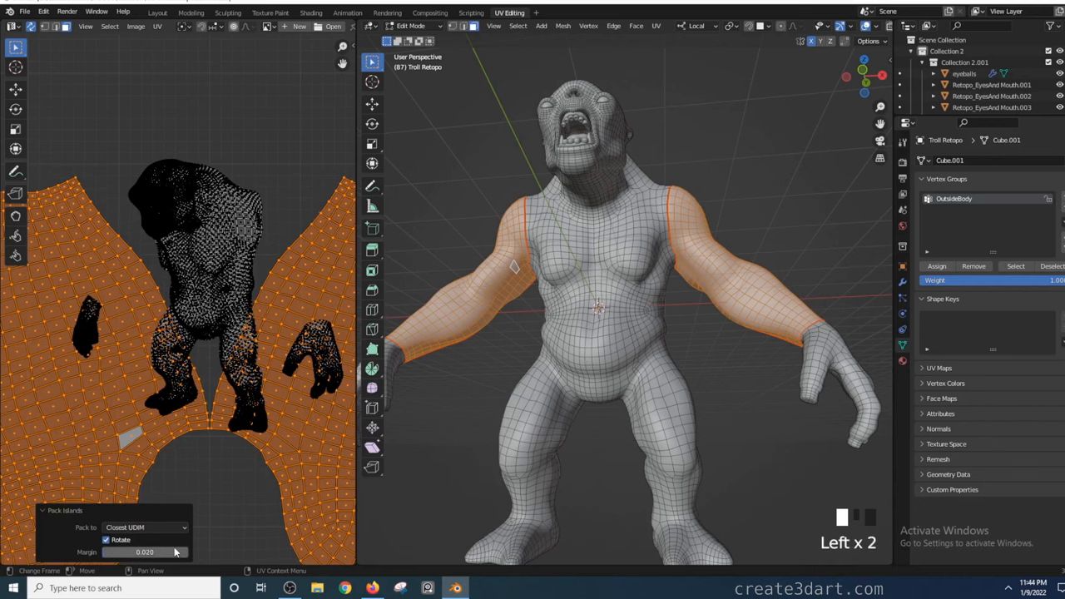
left_click_drag(146, 553, 149, 553)
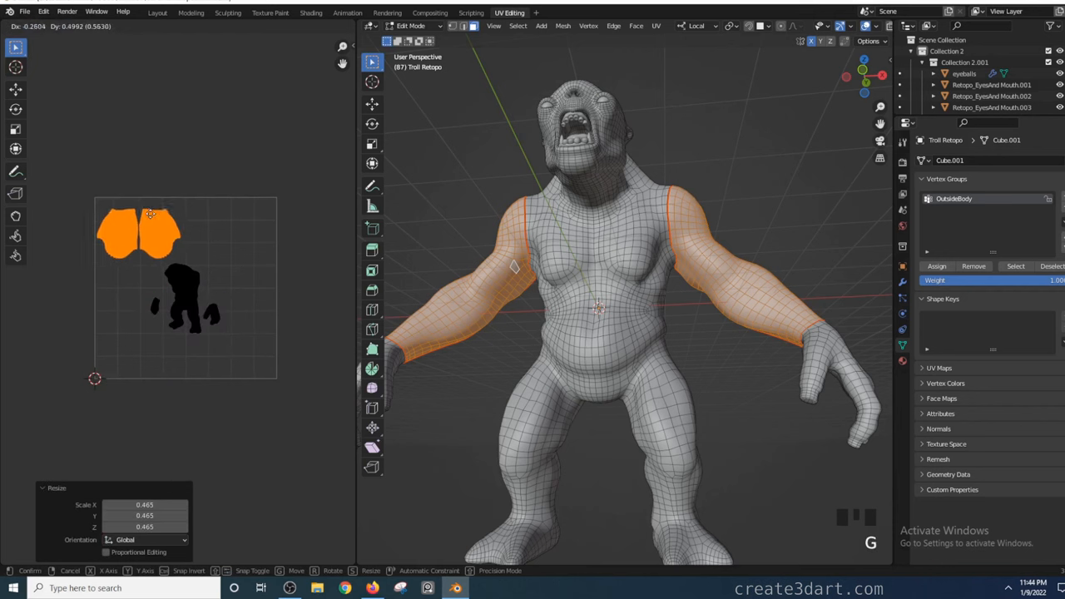
key("Tab")
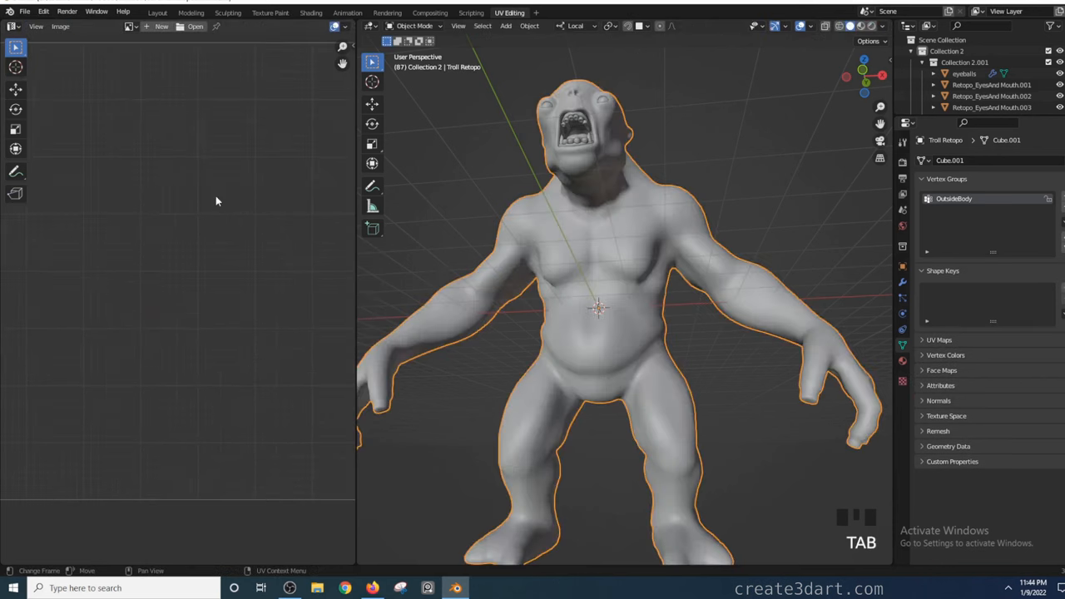
Step: With neck and mouth seams in place, unwrap the body faces into separate UV islands
key("Tab")
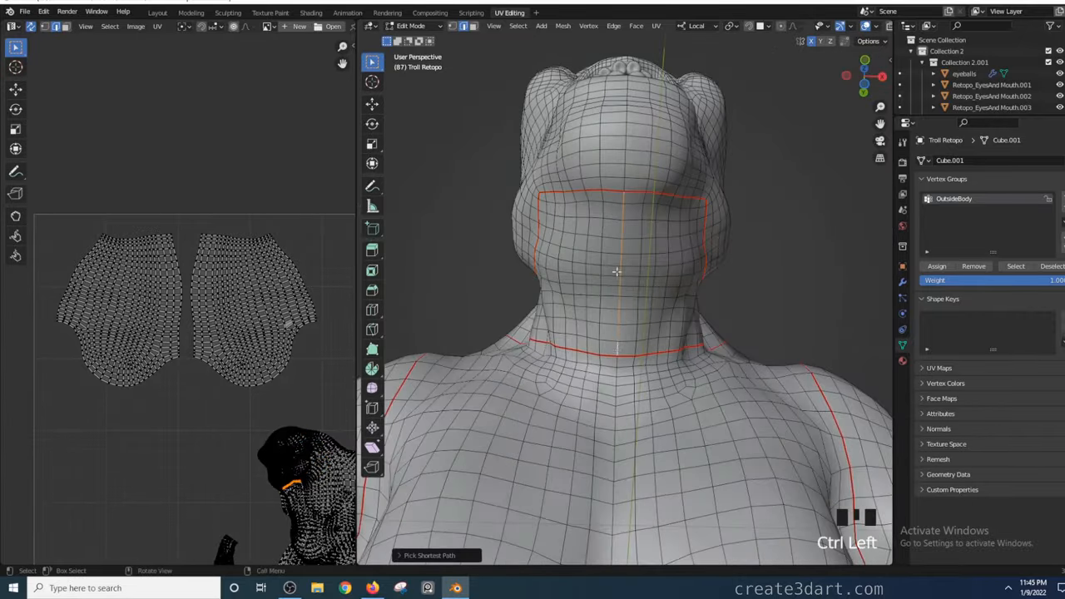
left_click_drag(616, 292, 632, 266)
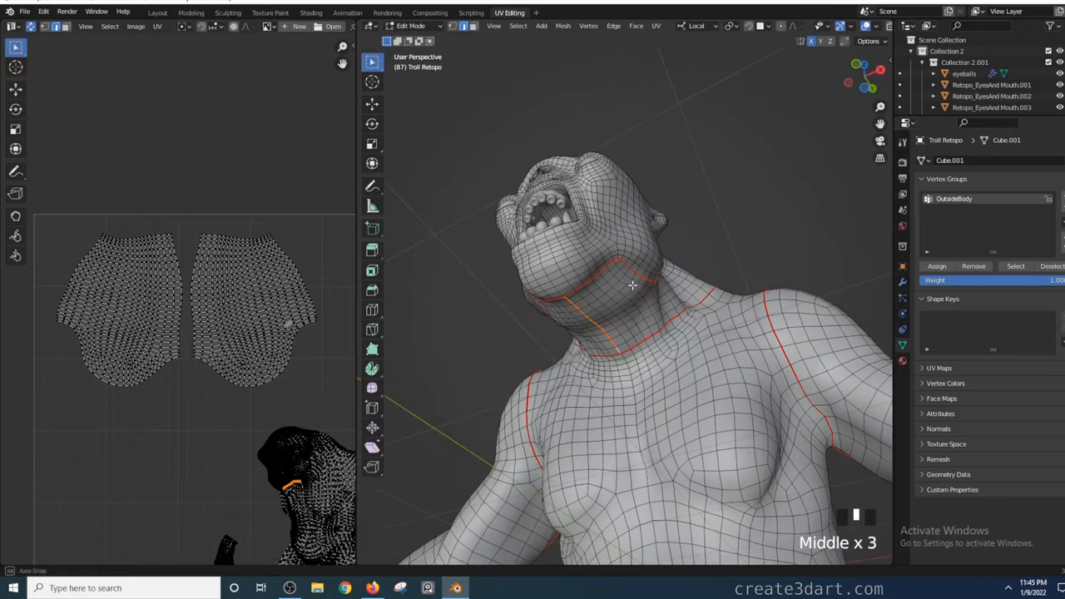
right_click(633, 286)
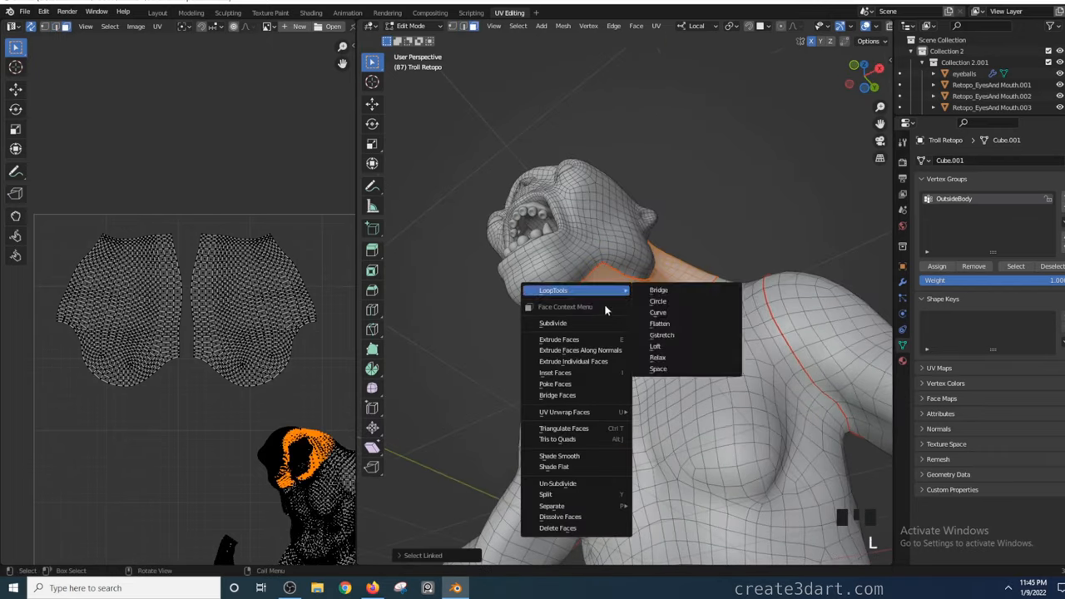
left_click(564, 413)
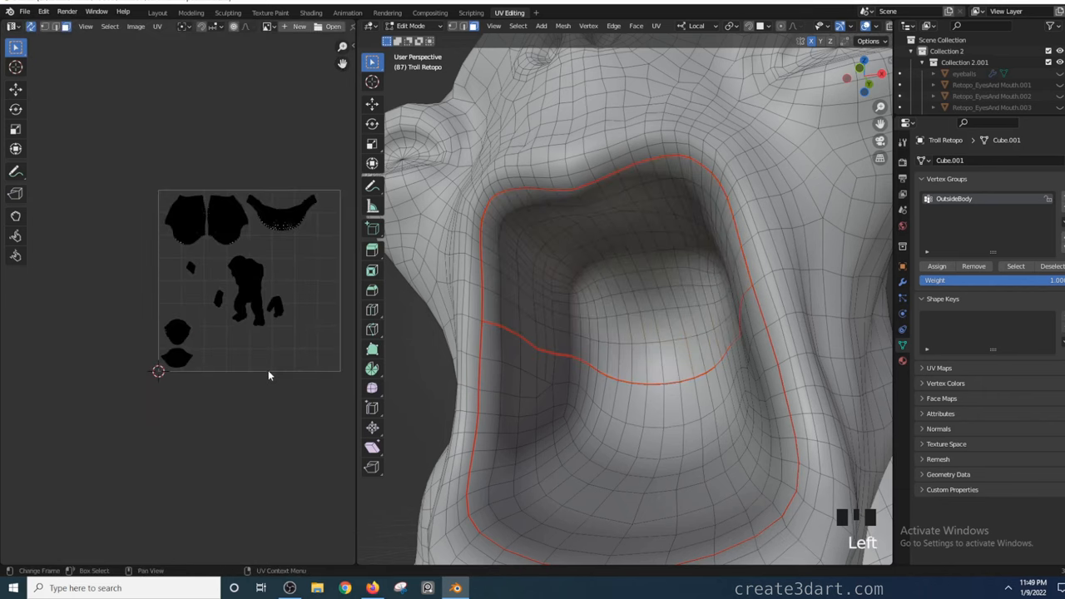
scroll("down", 3)
type("UVCheck")
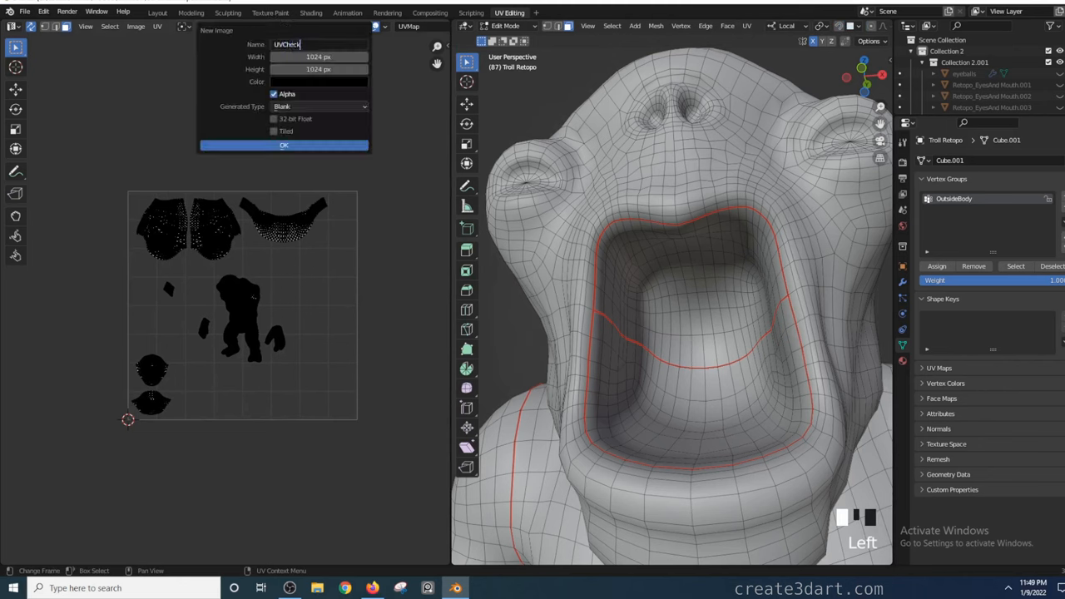
Step: Generate a 1024×1024 image named UVCheckeredImage with the UV Grid pattern
type("eredImage")
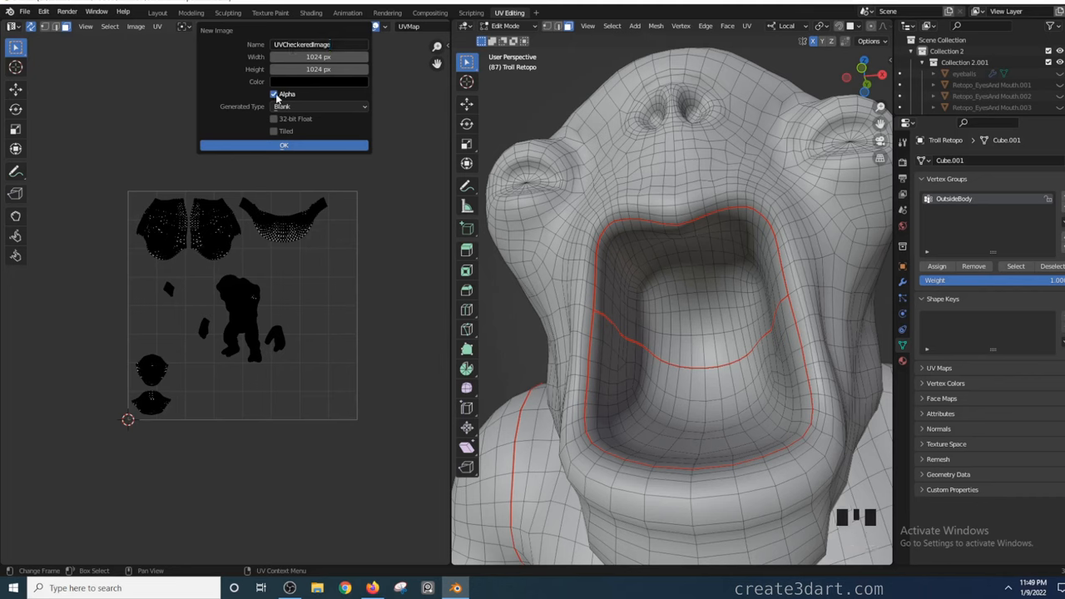
left_click(320, 106)
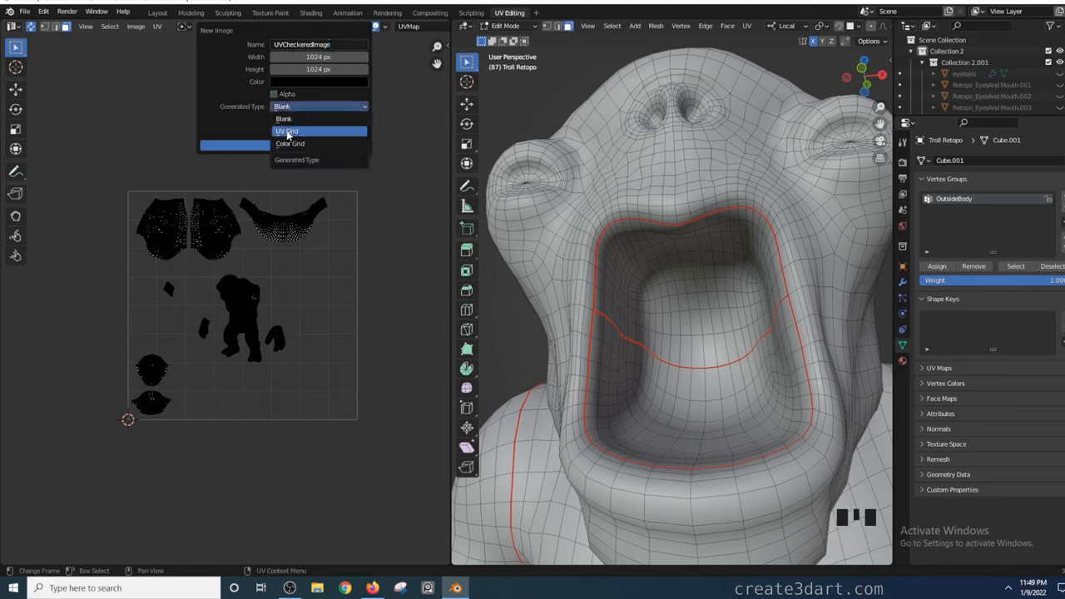
left_click(287, 130)
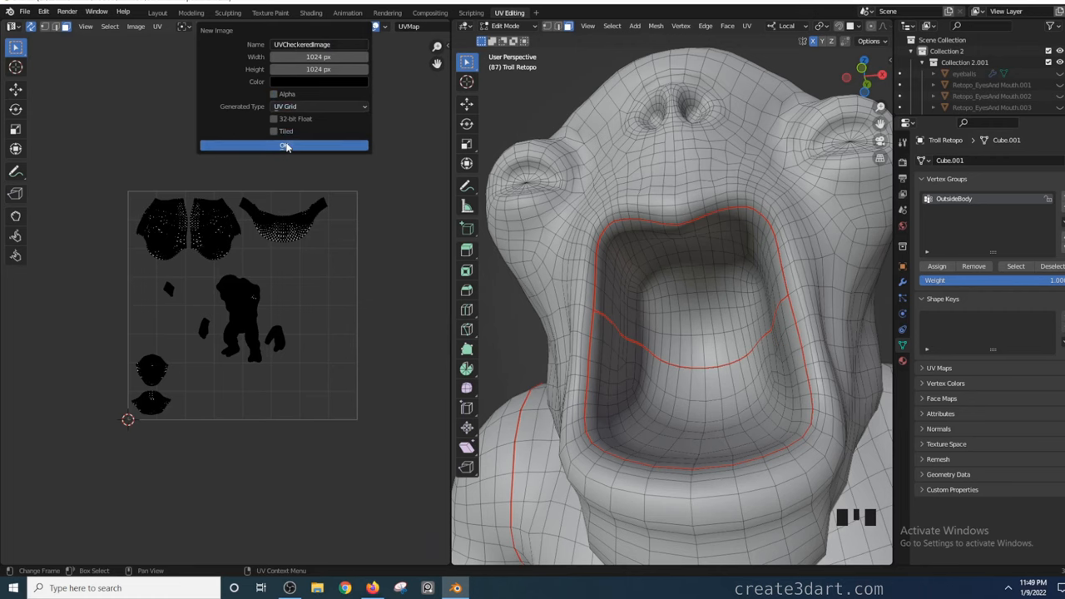
left_click(283, 147)
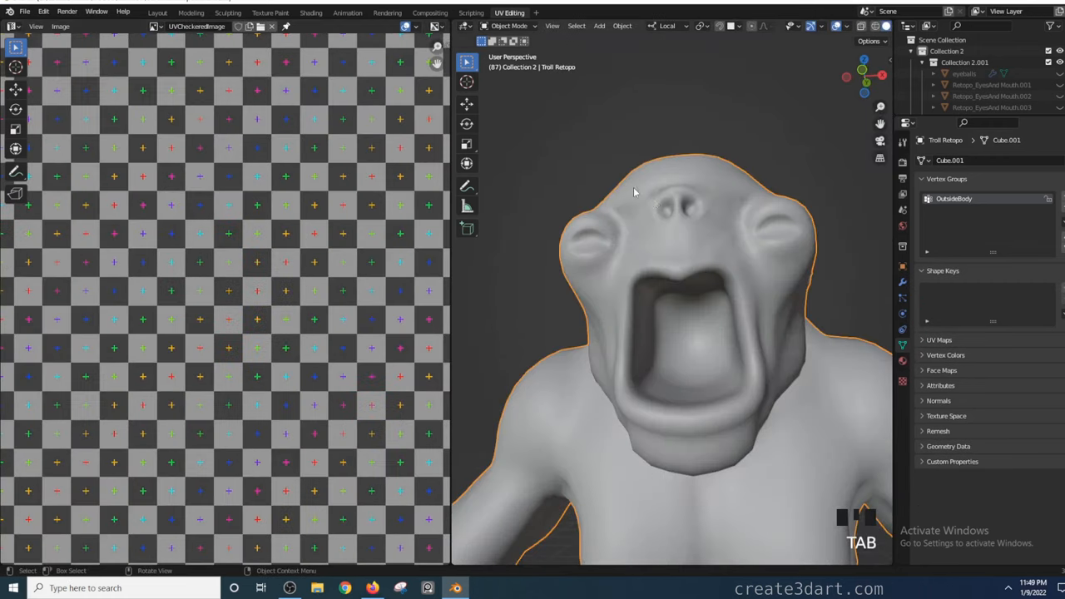
Step: Inspect the mouth seams in edit mode, then move to the Shading workspace
key("Tab")
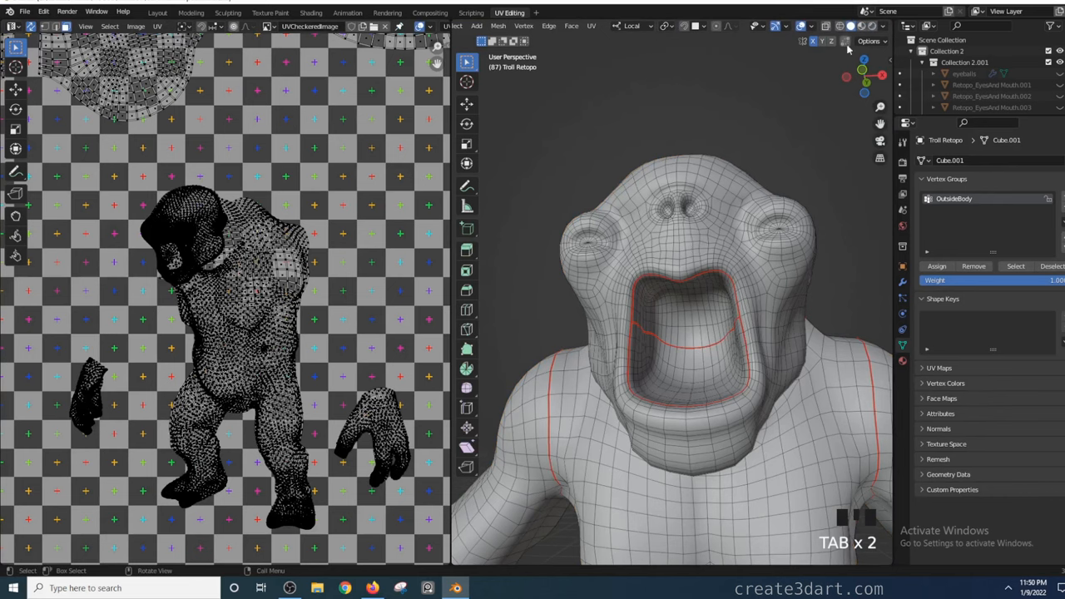
scroll("down", 3)
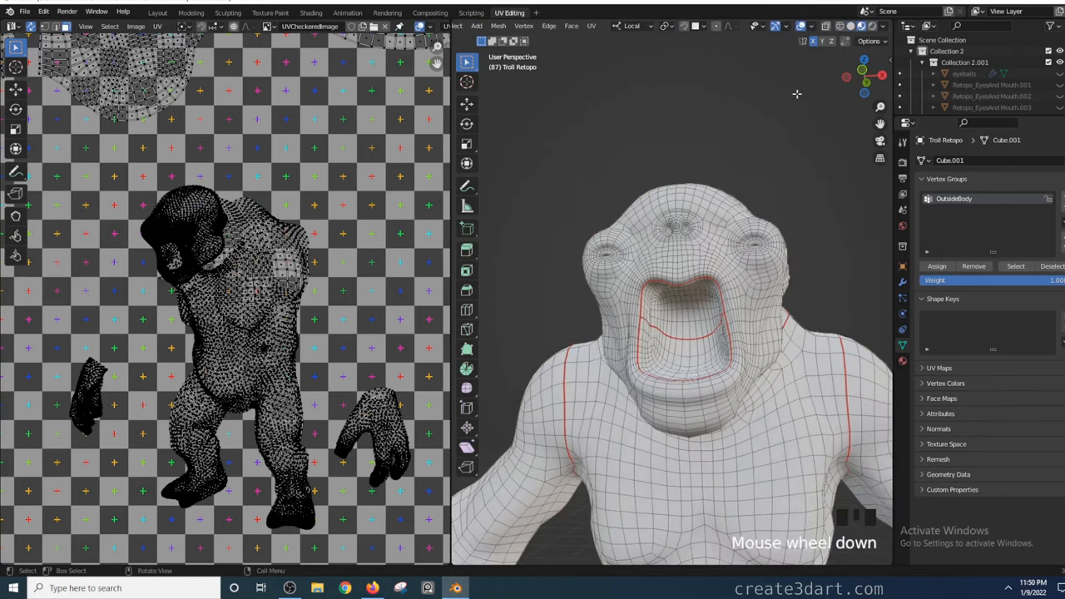
scroll("down", 3)
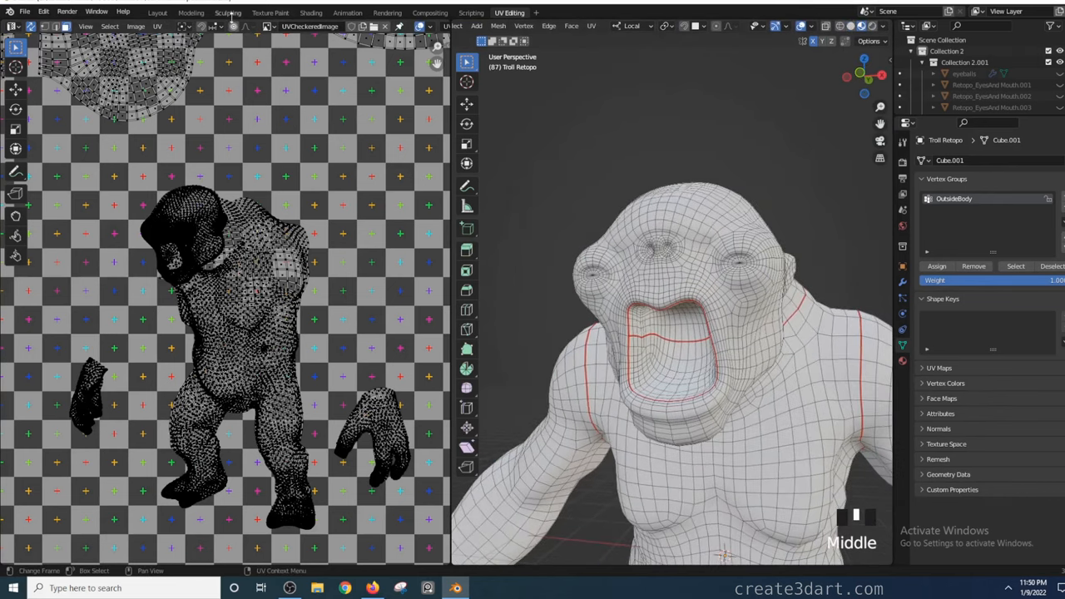
mouse_move(386, 13)
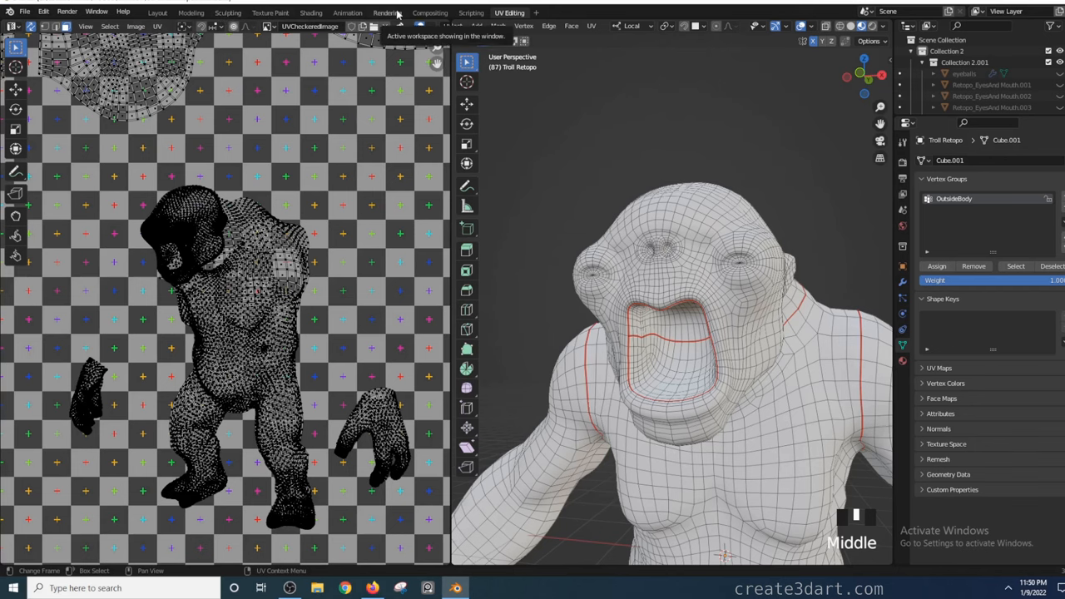
left_click(309, 12)
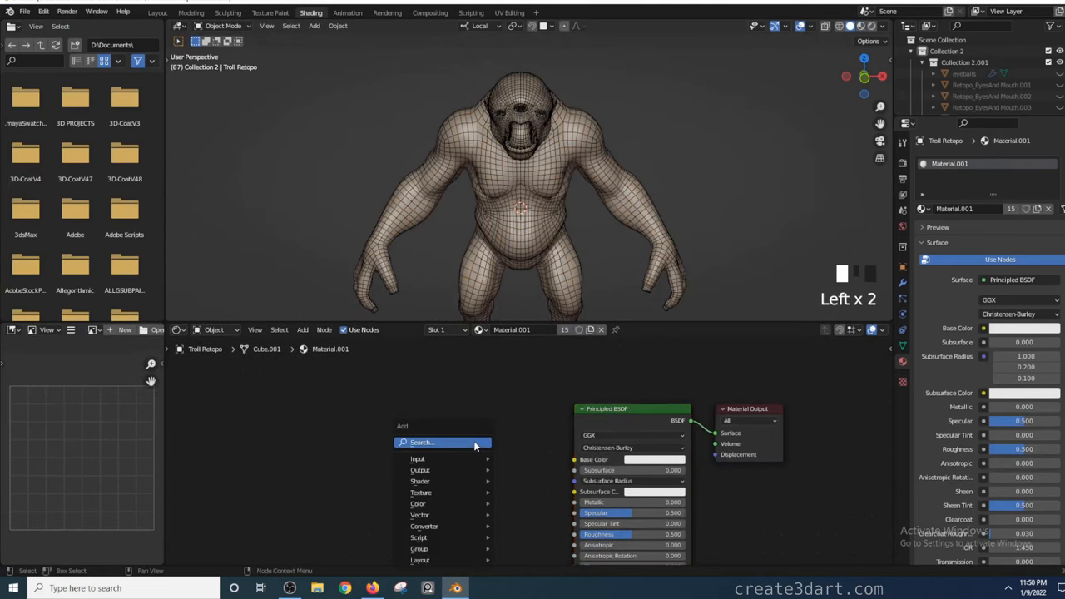
Step: Add an Image Texture node with UVCheckeredImage wired into the material's Base Color
left_click(422, 493)
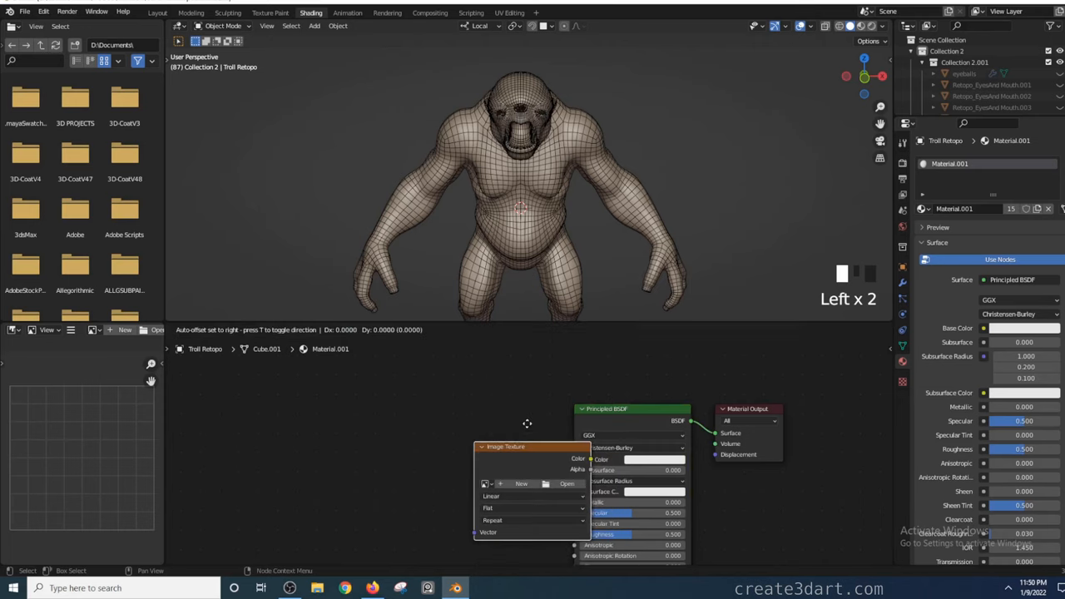
left_click_drag(506, 446, 469, 426)
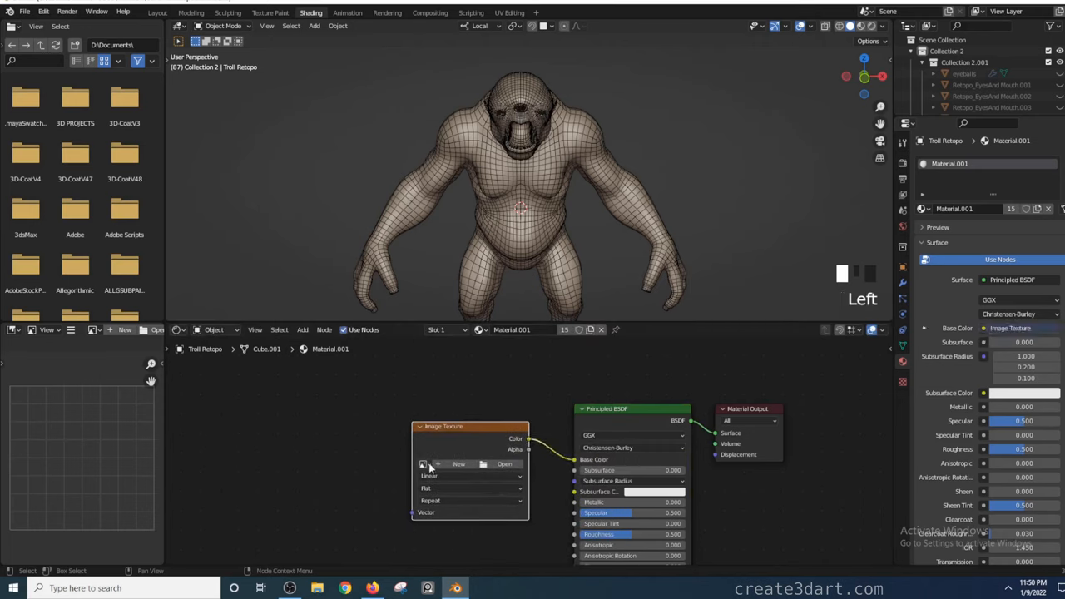
left_click(425, 463)
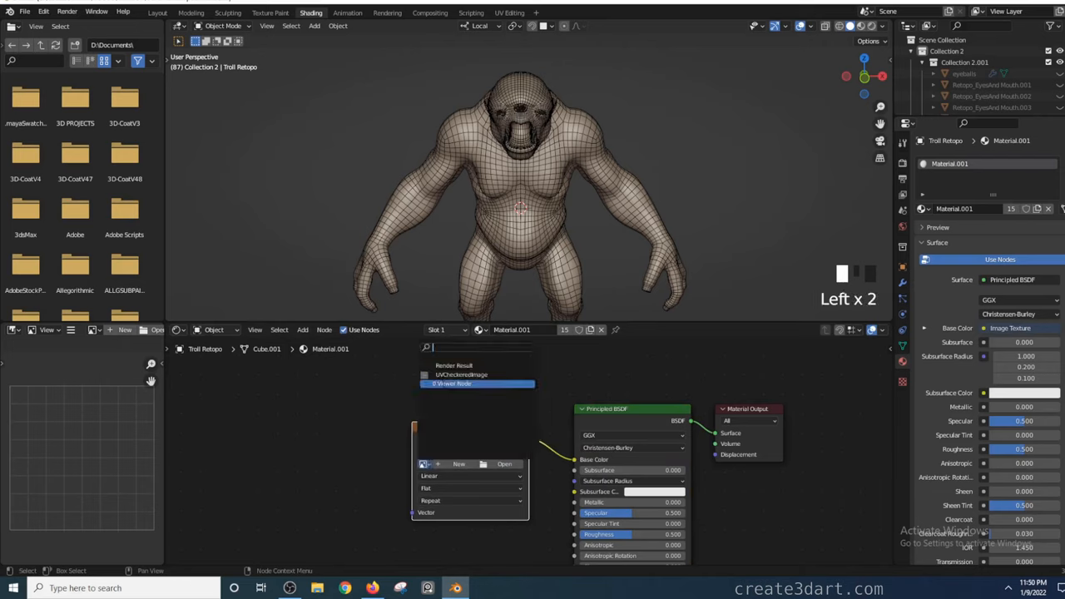
left_click(462, 375)
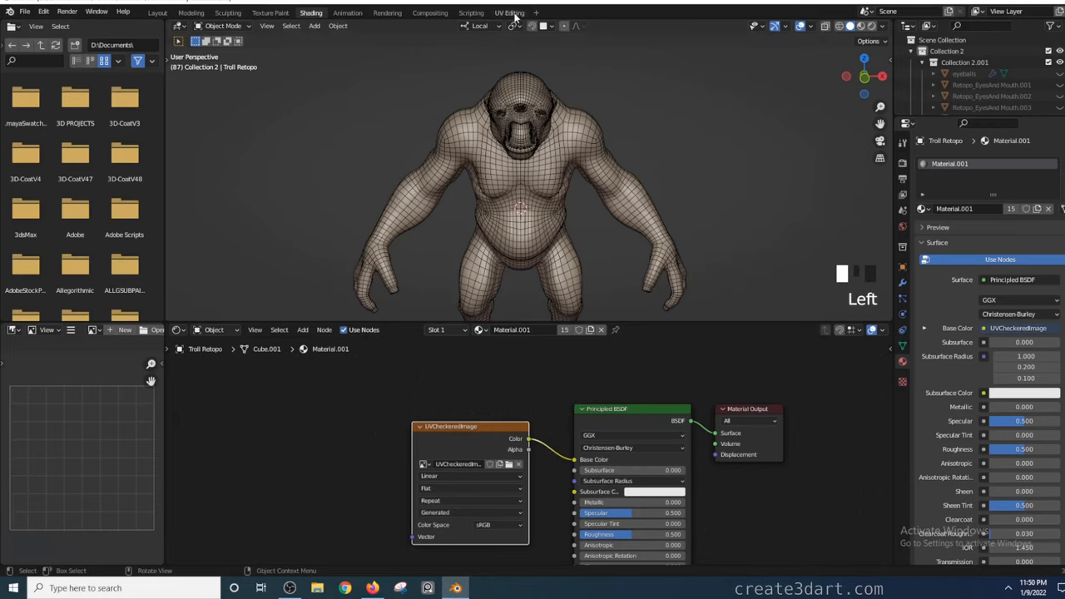
Step: Inspect the checker texture on the ape's body from several angles in the UV Editing workspace
left_click(509, 11)
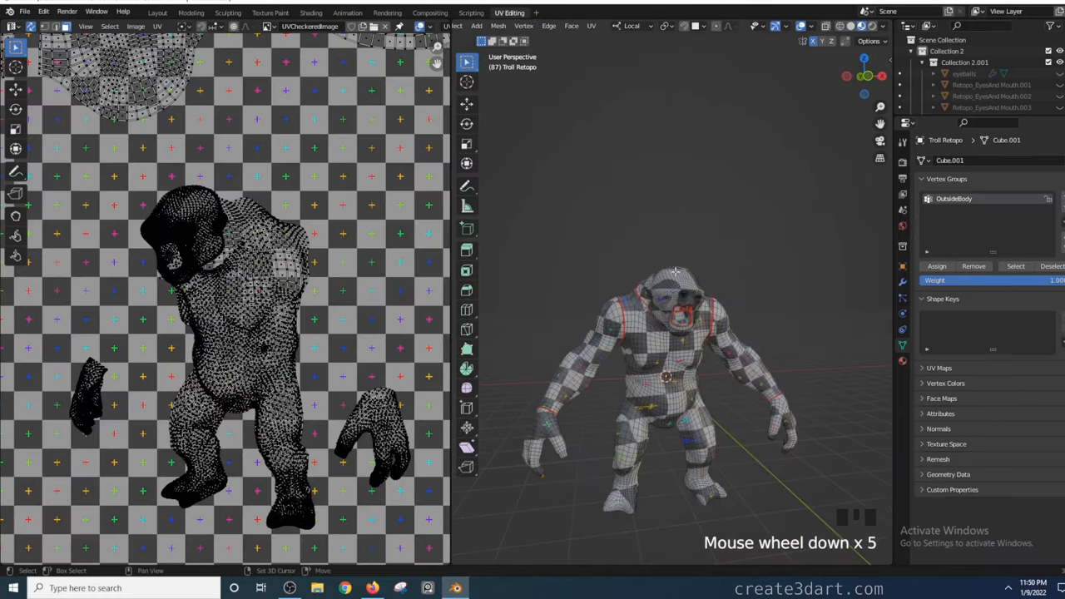
left_click_drag(674, 274, 746, 258)
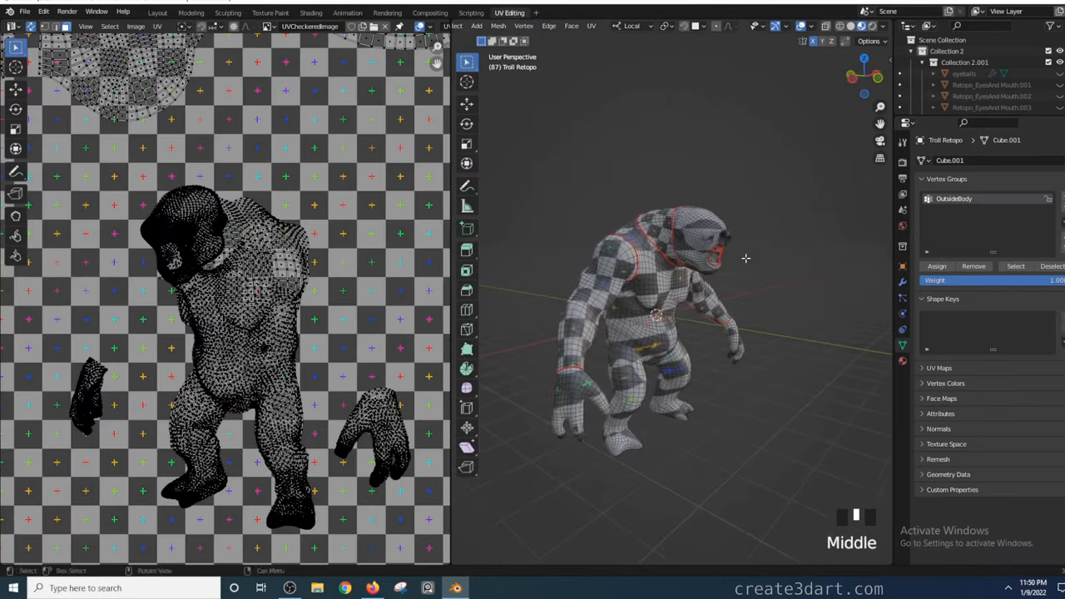
scroll("up", 3)
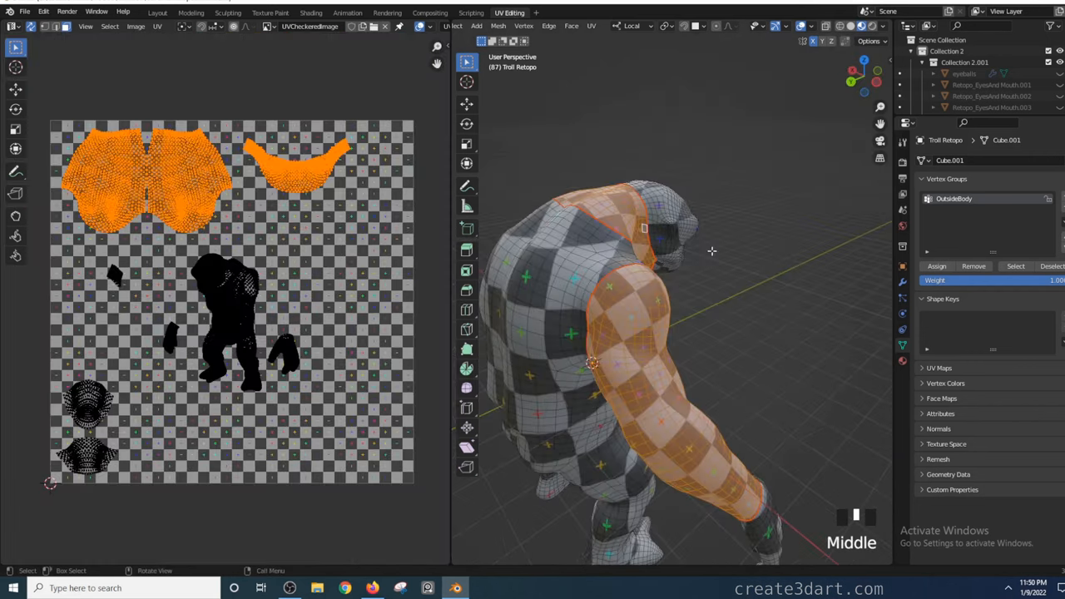
left_click_drag(712, 251, 586, 198)
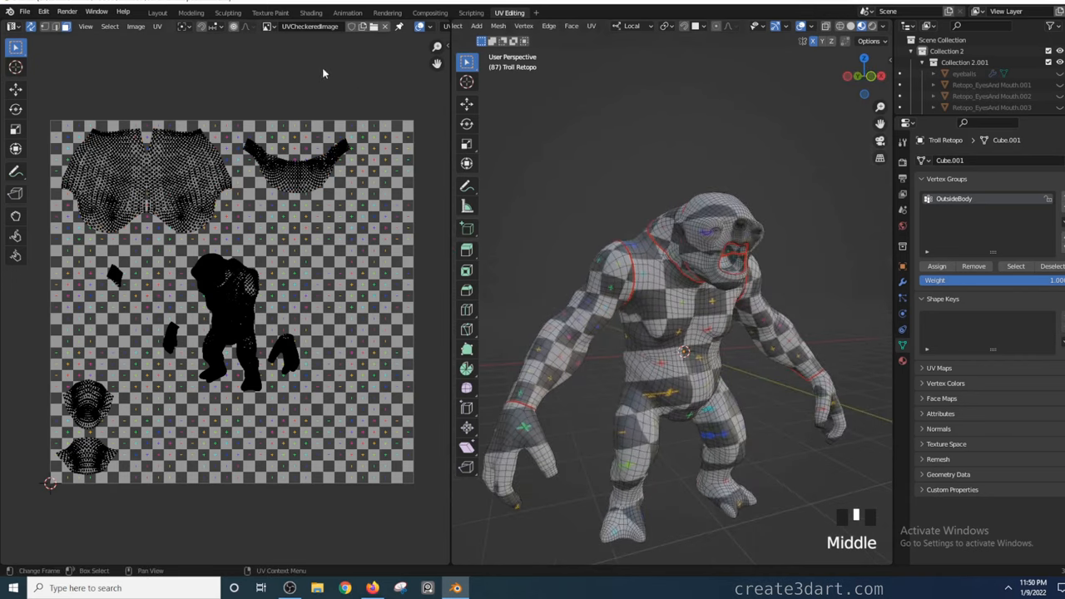
Step: Shift the checker image node left in Shading and try Ctrl+T to add coordinate and mapping nodes
left_click(310, 12)
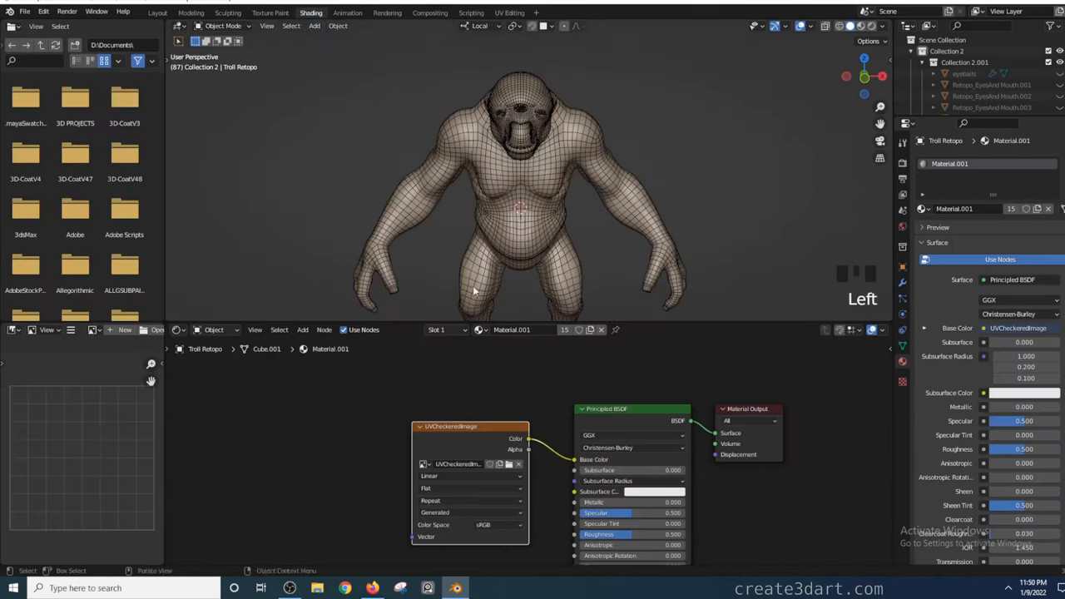
left_click_drag(469, 426, 436, 423)
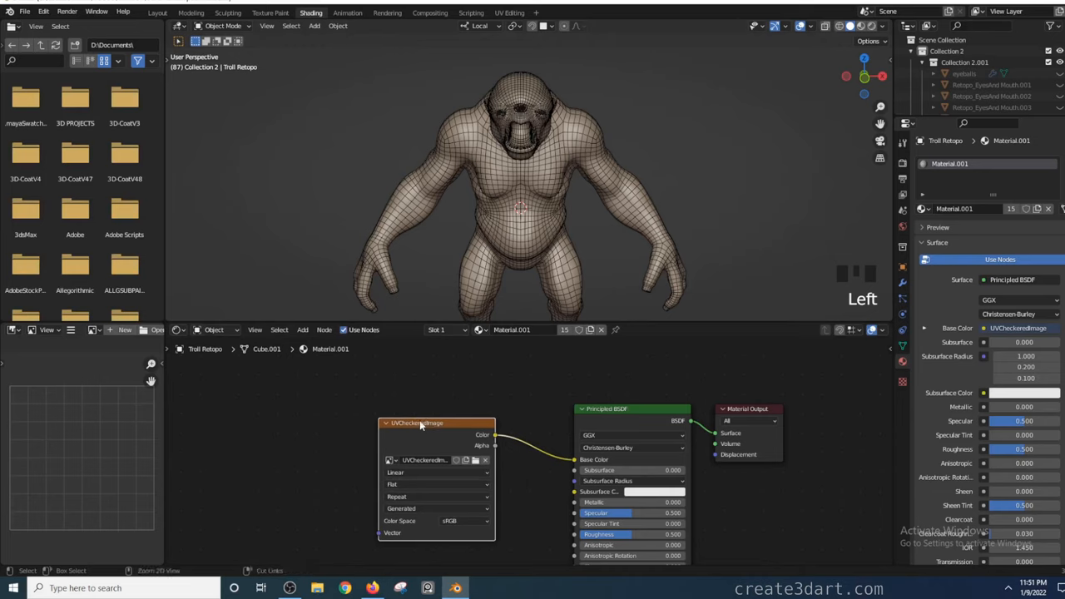
key("ctrl+t")
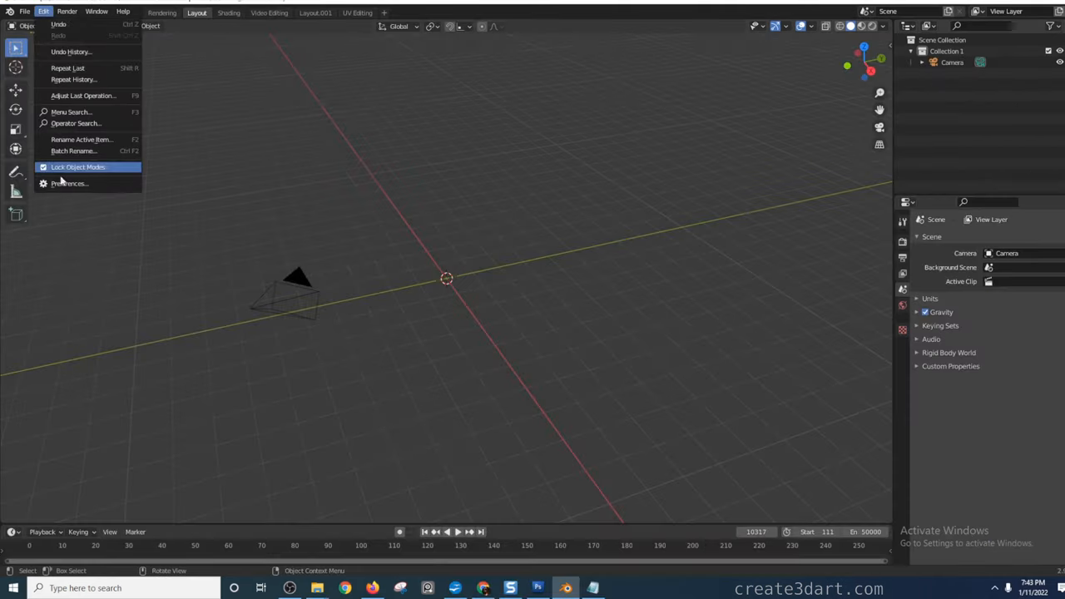
Step: Enable the Node Wrangler add-on by searching 'node' in Preferences, then close the window
left_click(70, 183)
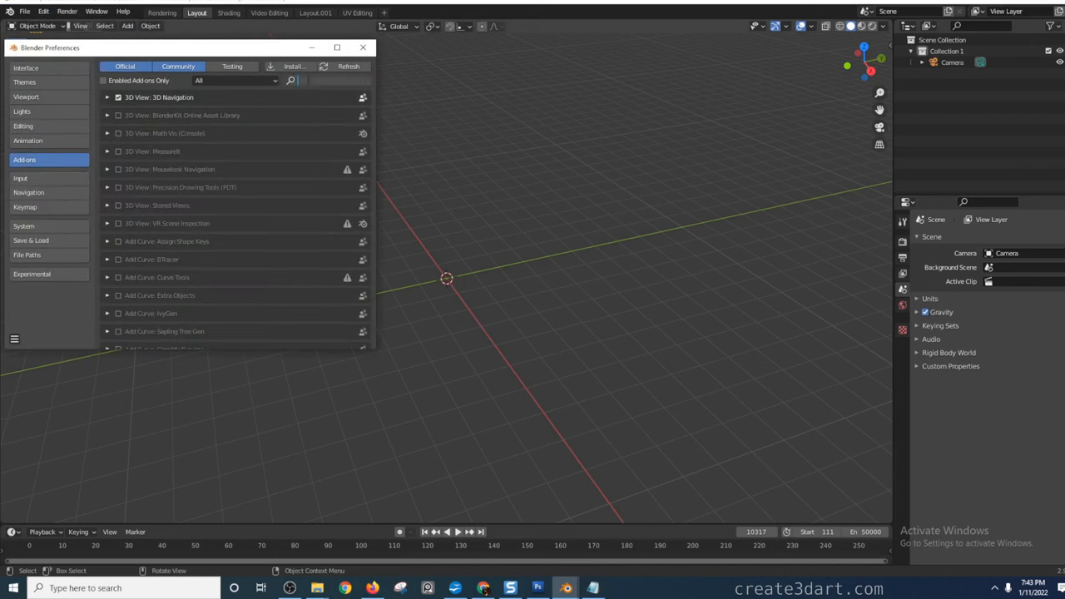
type("node")
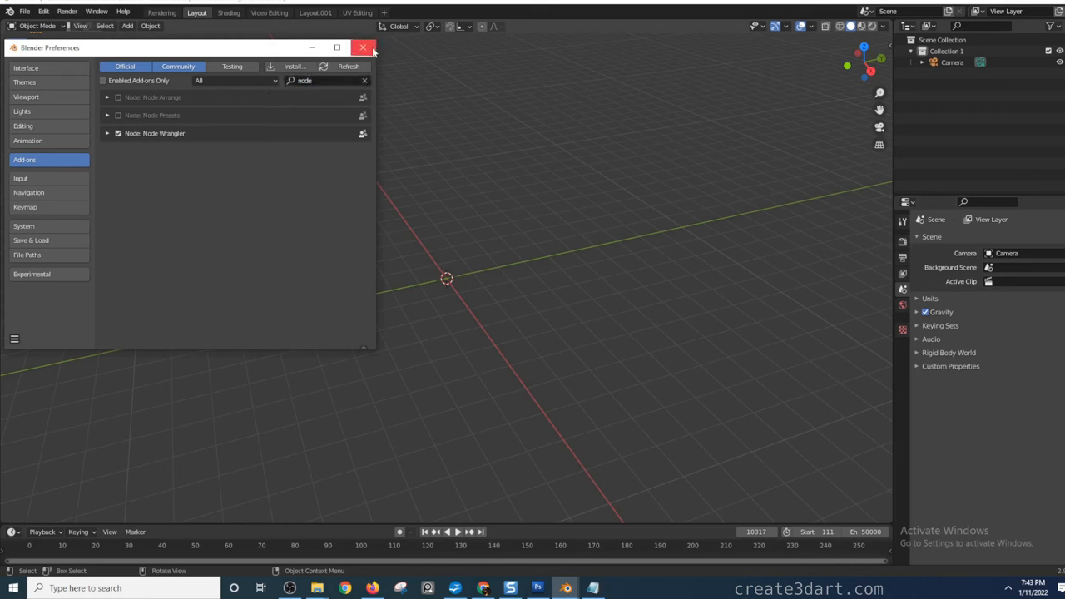
left_click(362, 46)
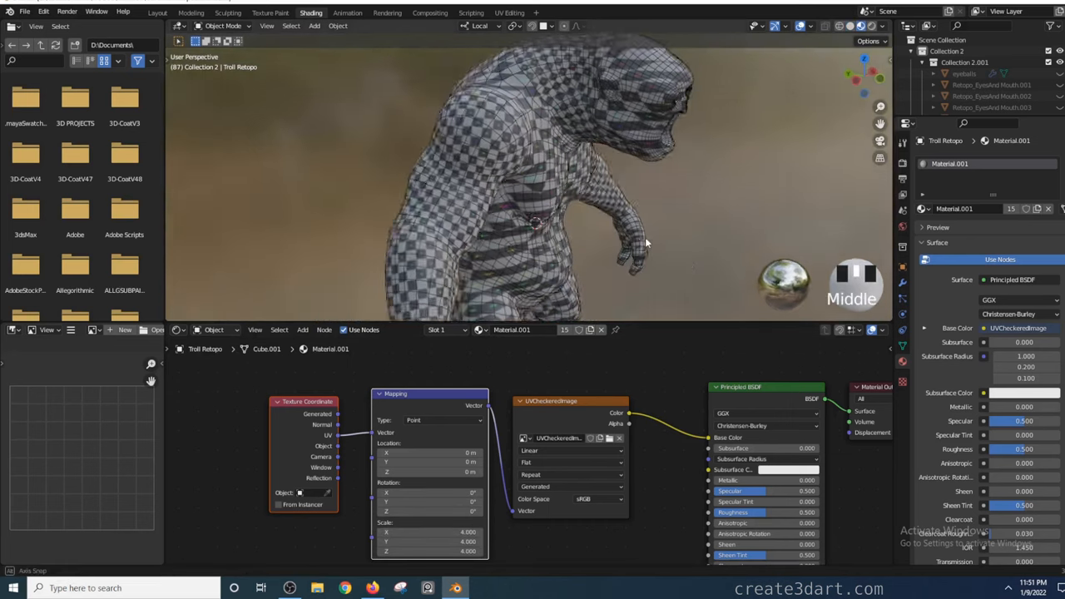
Step: Check the viewport shading options and show the ape's UV islands beside the checkered model
left_click(884, 26)
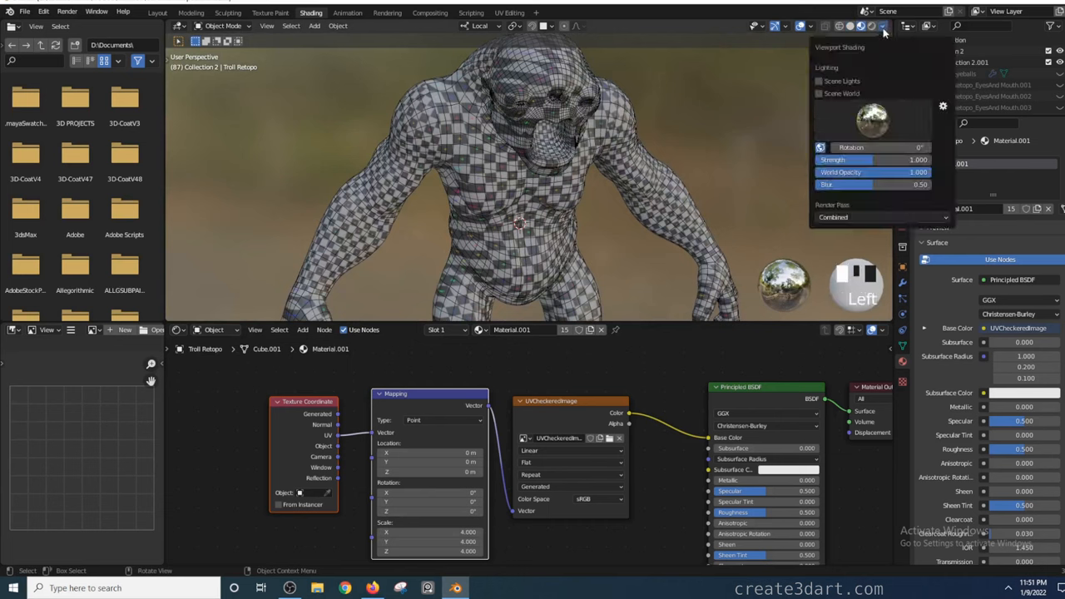
left_click(884, 26)
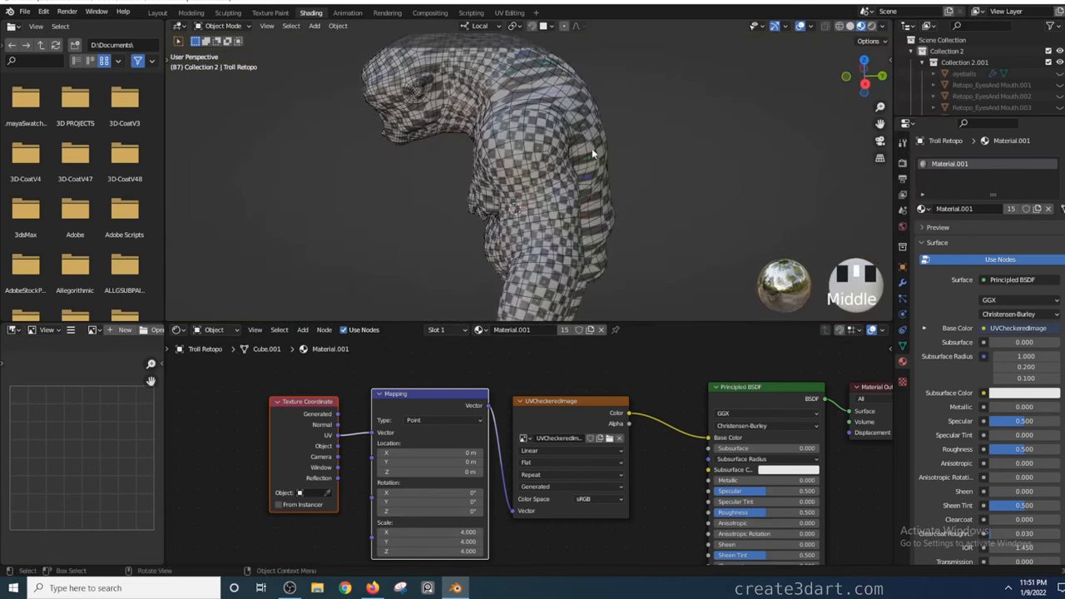
left_click(510, 12)
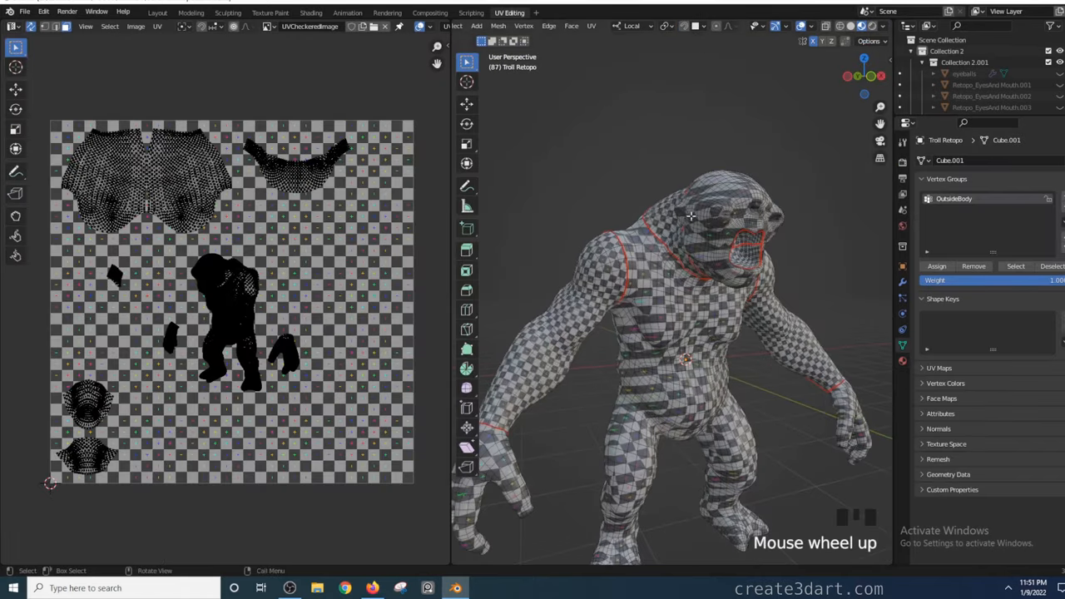
scroll("up", 3)
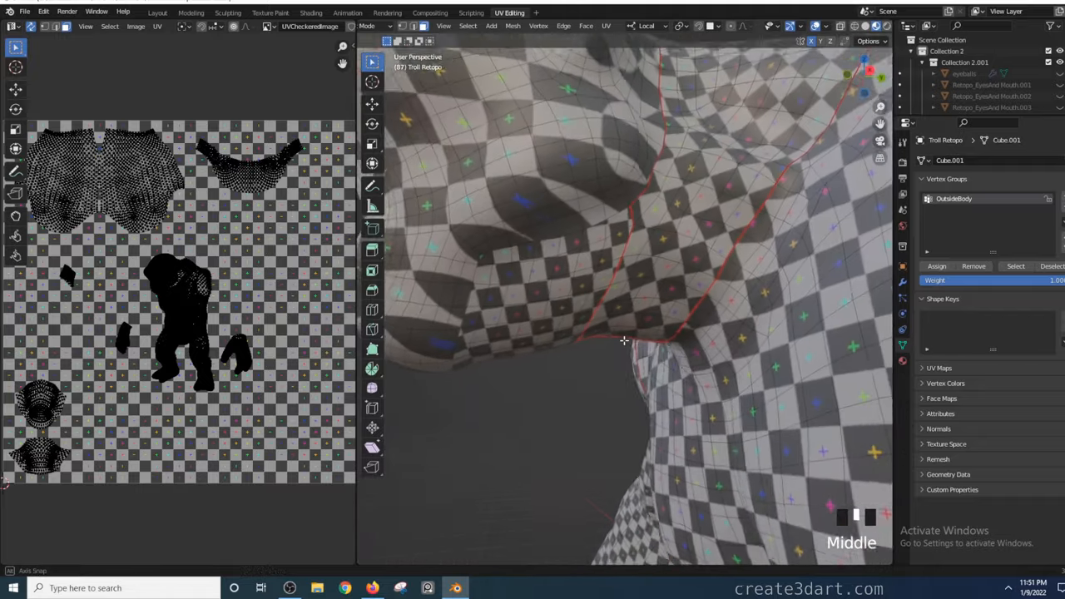
scroll("down", 3)
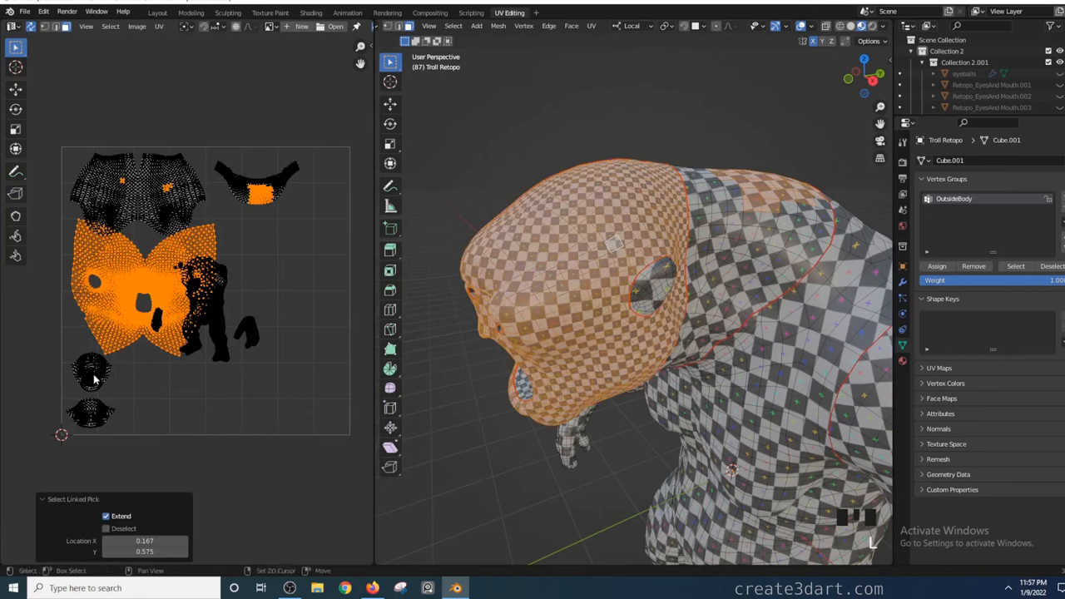
Step: Select the head islands together and clear the seams between them via UV > Clear Seam
left_click(90, 412)
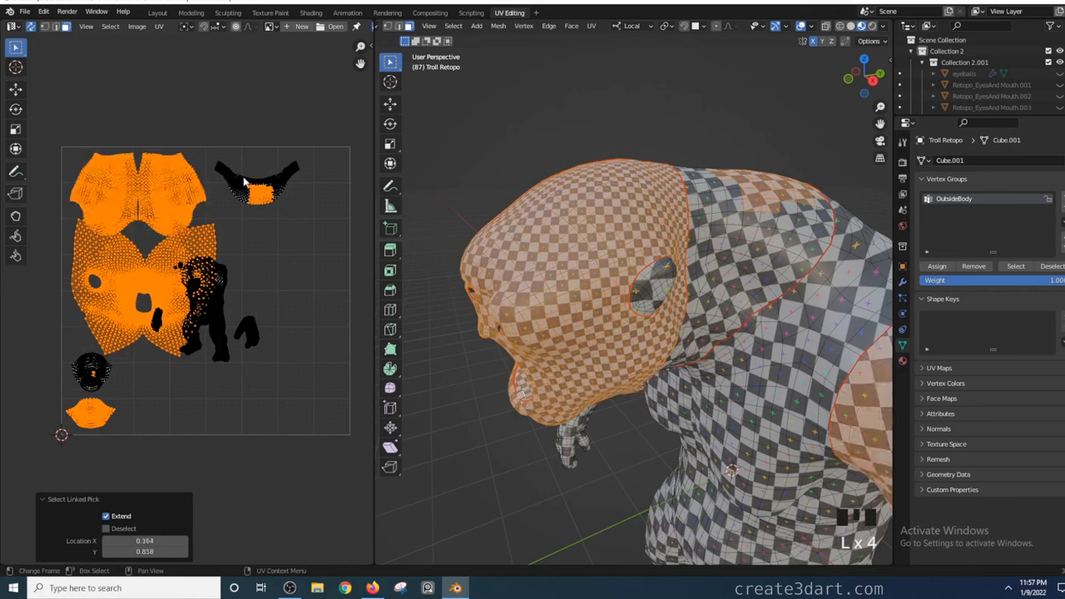
left_click(160, 26)
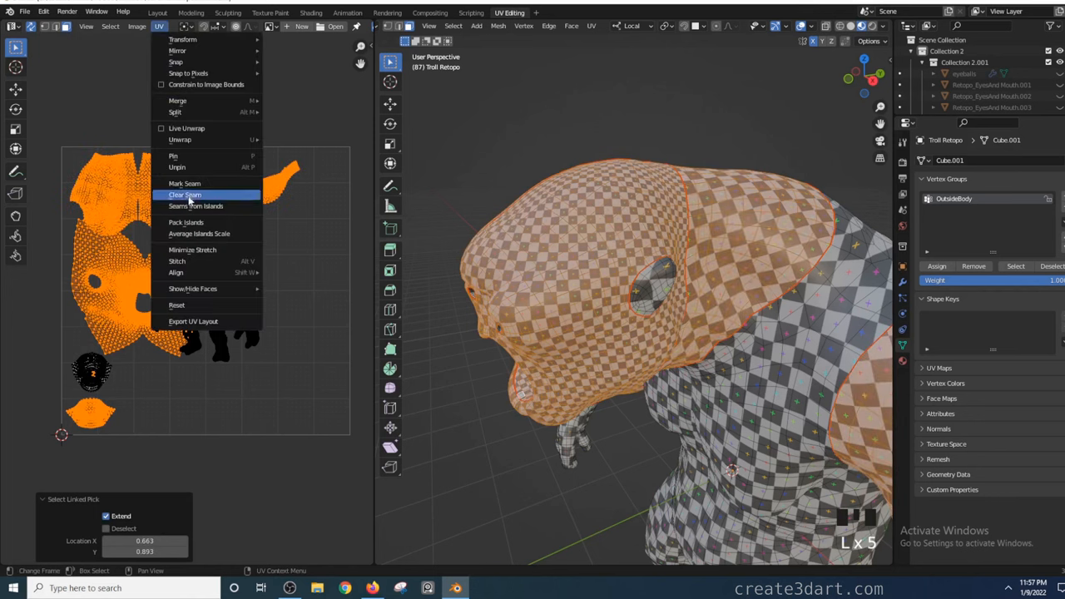
left_click(183, 193)
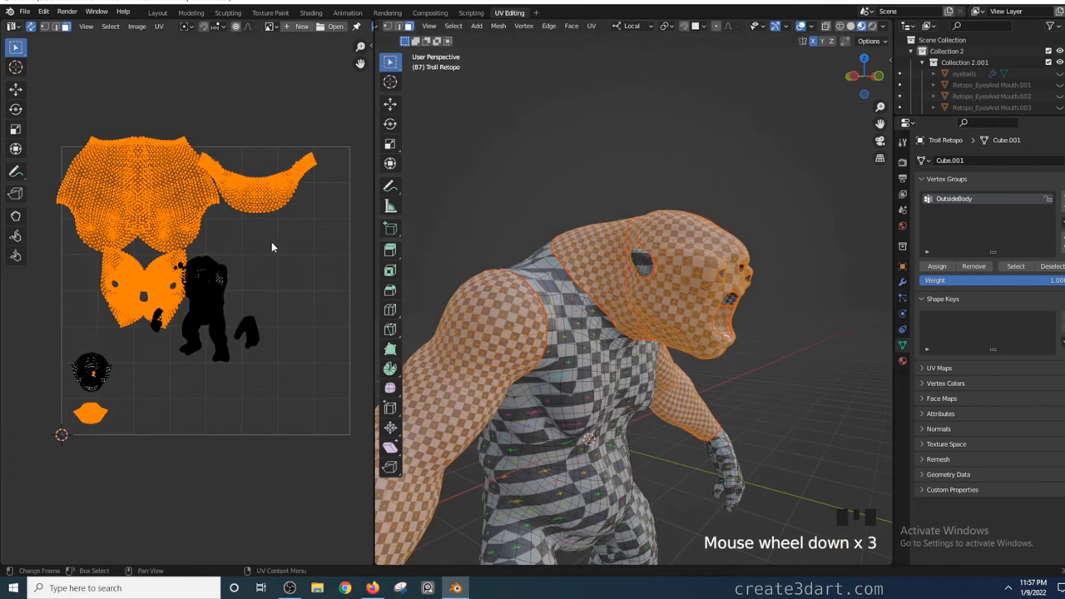
key("s")
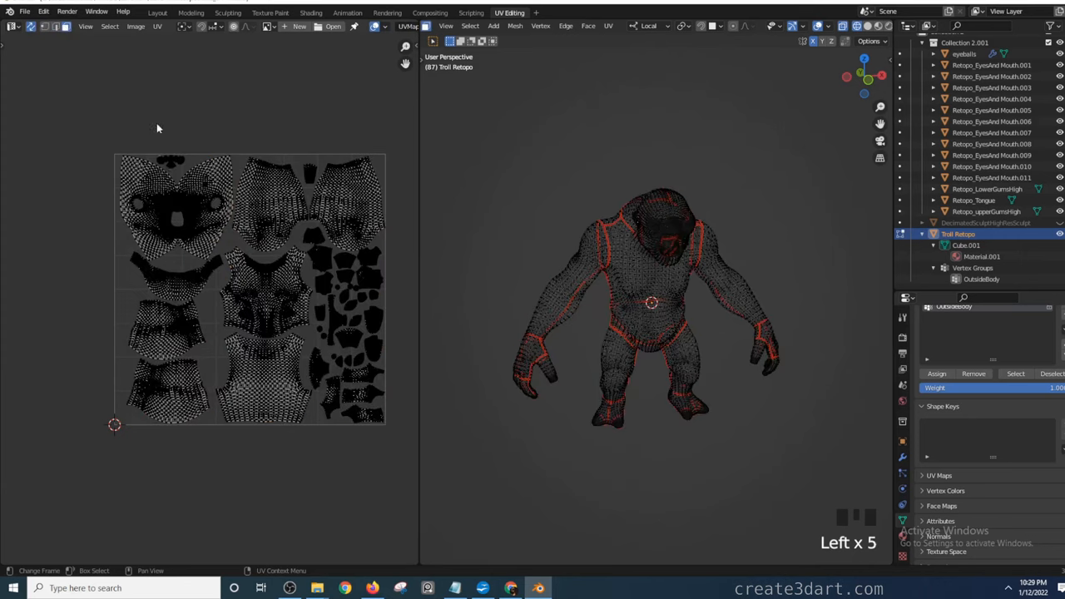
mouse_move(183, 201)
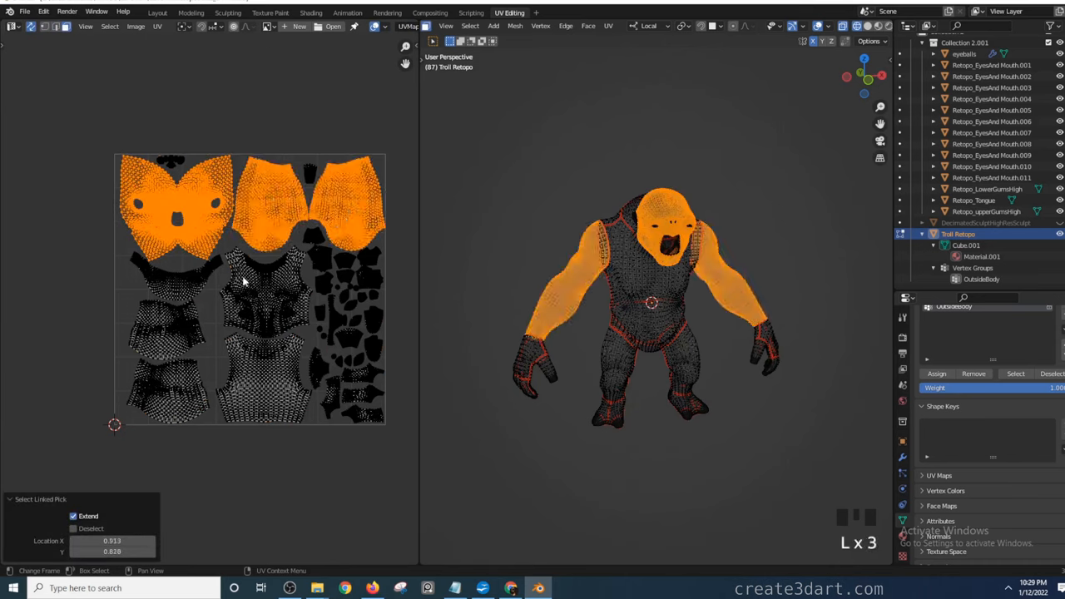
left_click(266, 299)
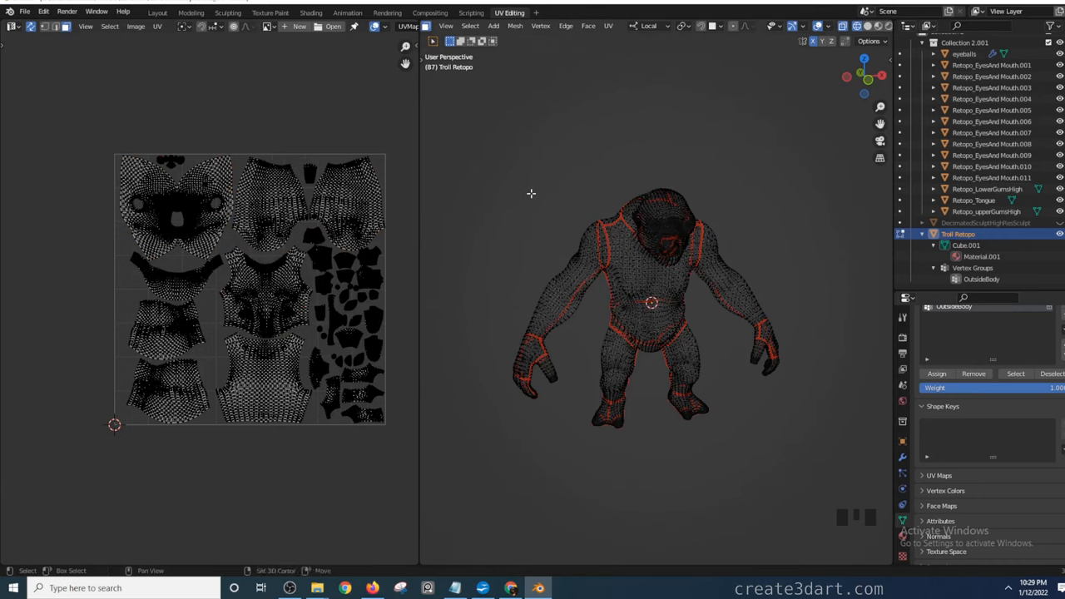
key("shift+z")
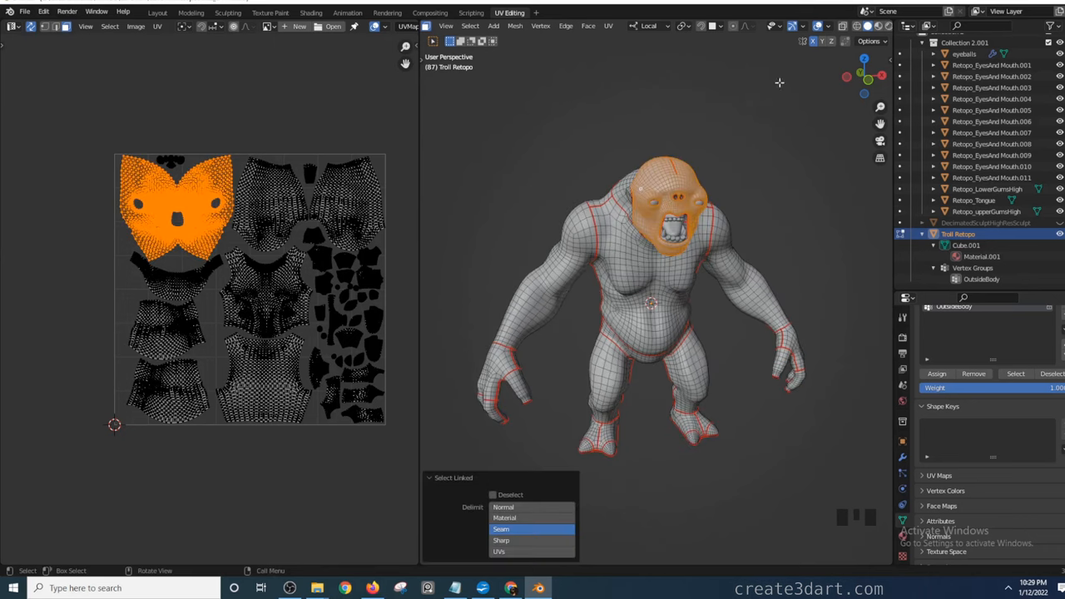
Step: Cylinder-project the head faces, then unwrap them flat with the Conformal method
left_click(609, 27)
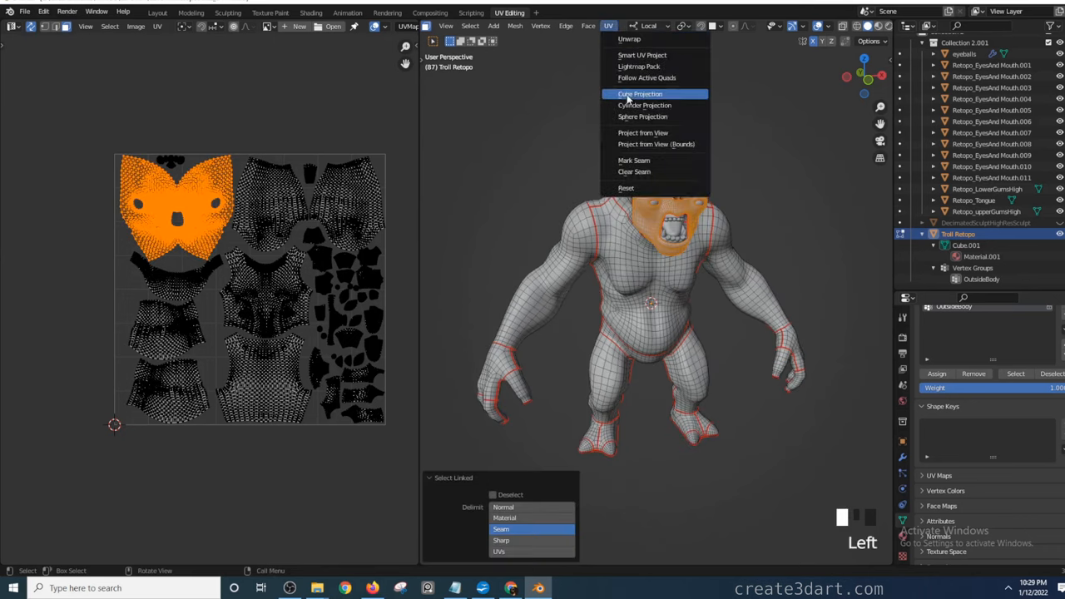
left_click(644, 105)
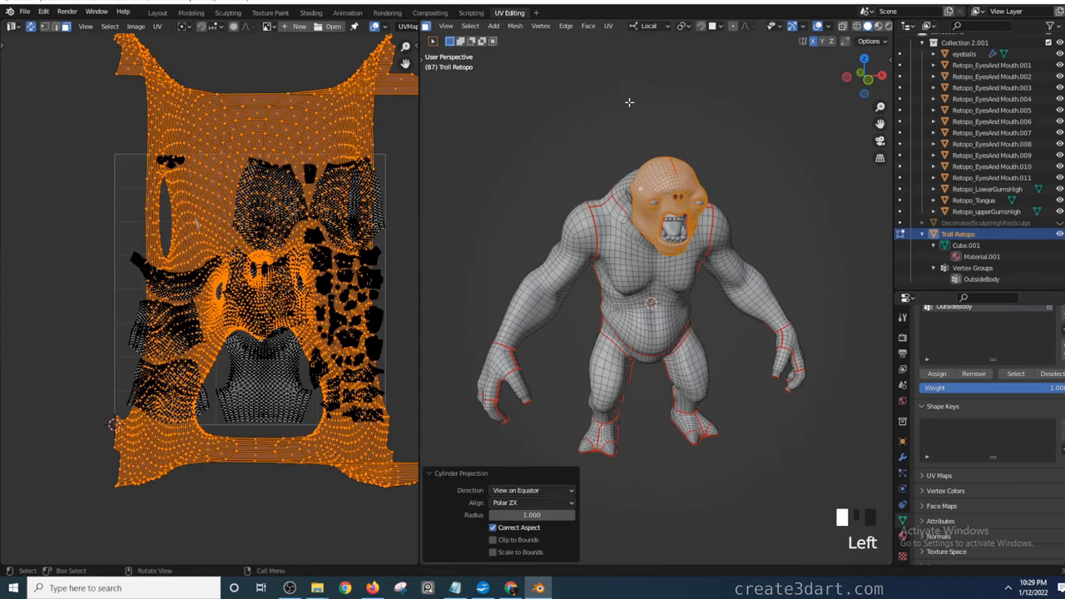
mouse_move(821, 220)
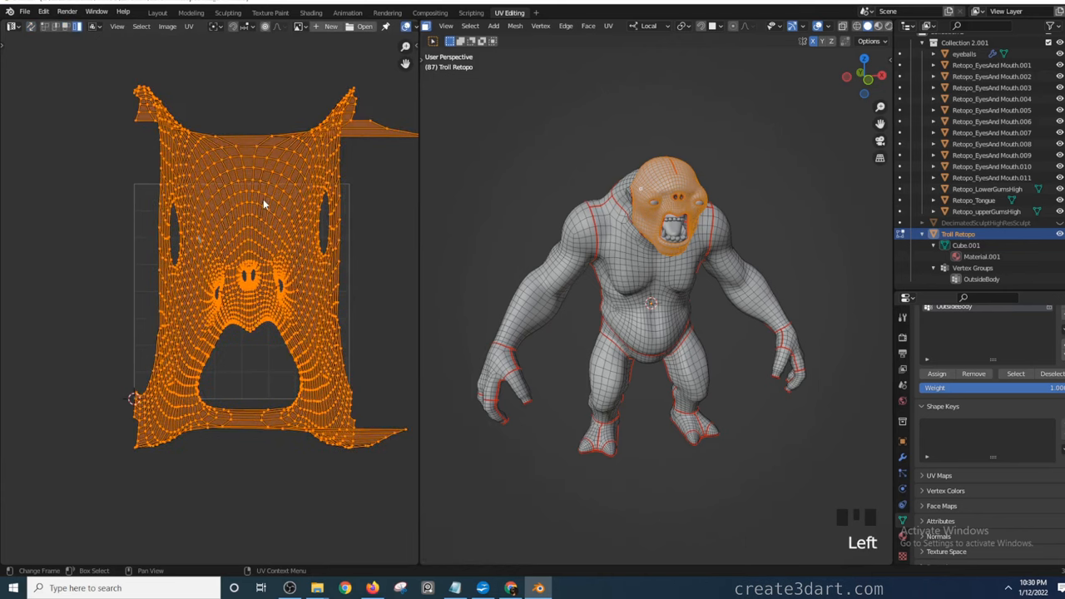
right_click(263, 203)
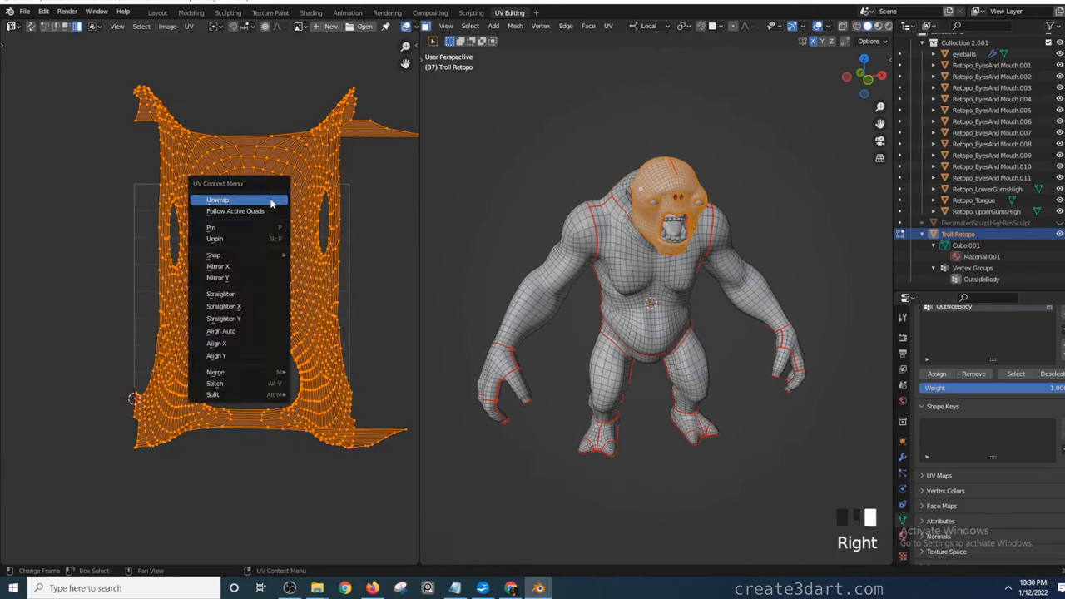
left_click(217, 200)
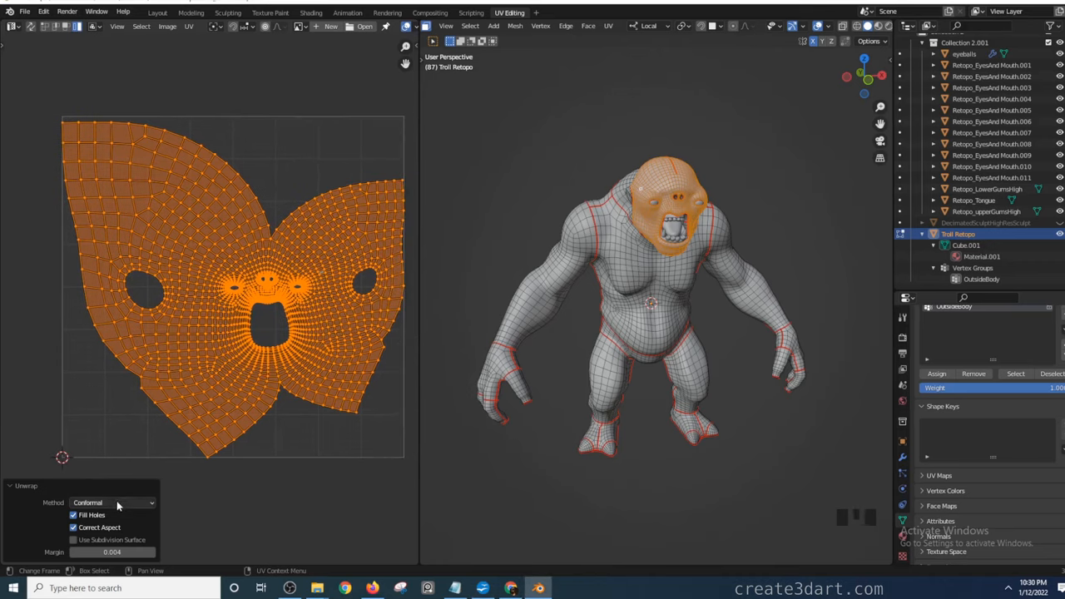
left_click(113, 502)
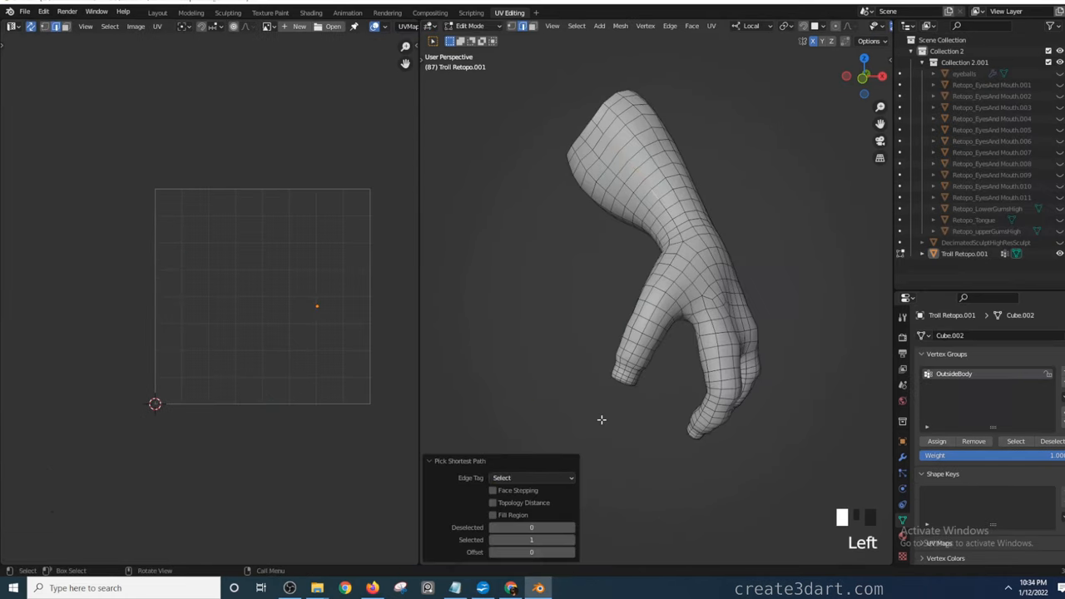
mouse_move(803, 124)
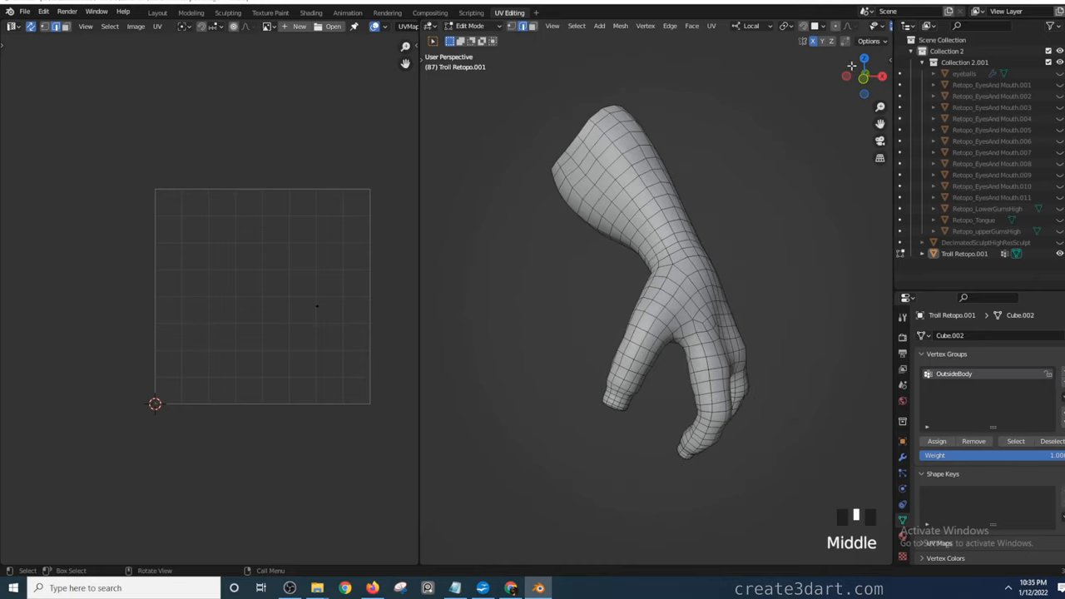
Step: Pick a shortest edge path along the forearm and set its Edge Tag to Tag Seam
left_click(869, 40)
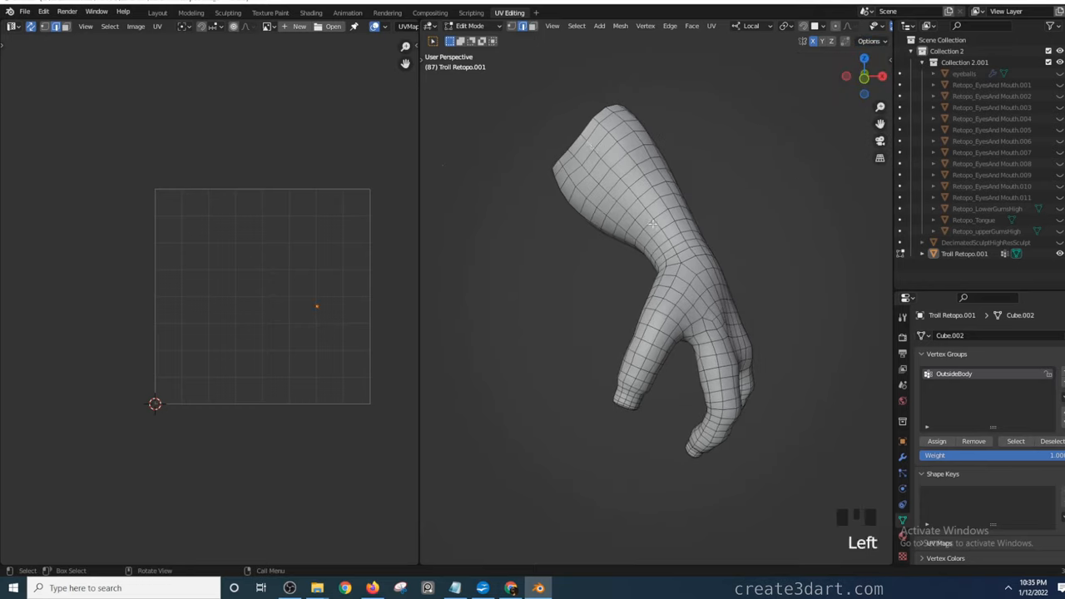
left_click(665, 236)
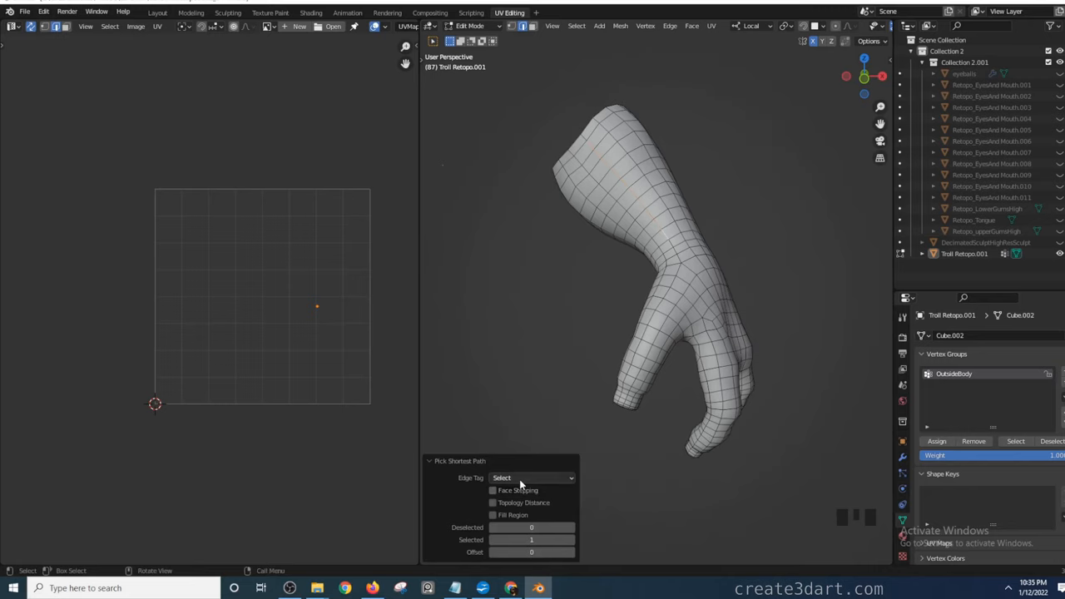
left_click(531, 476)
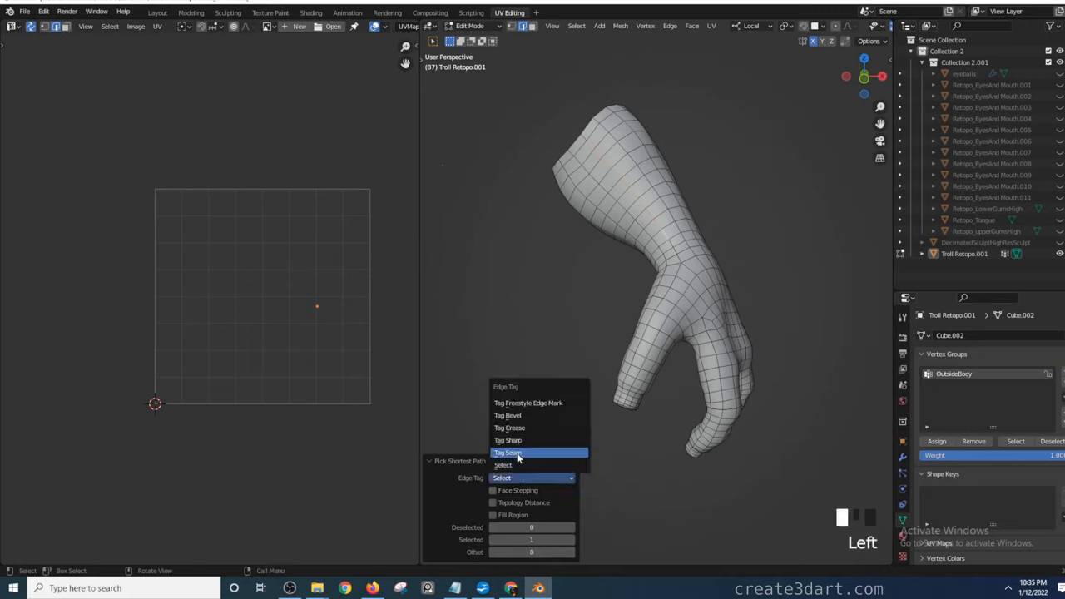
left_click(508, 452)
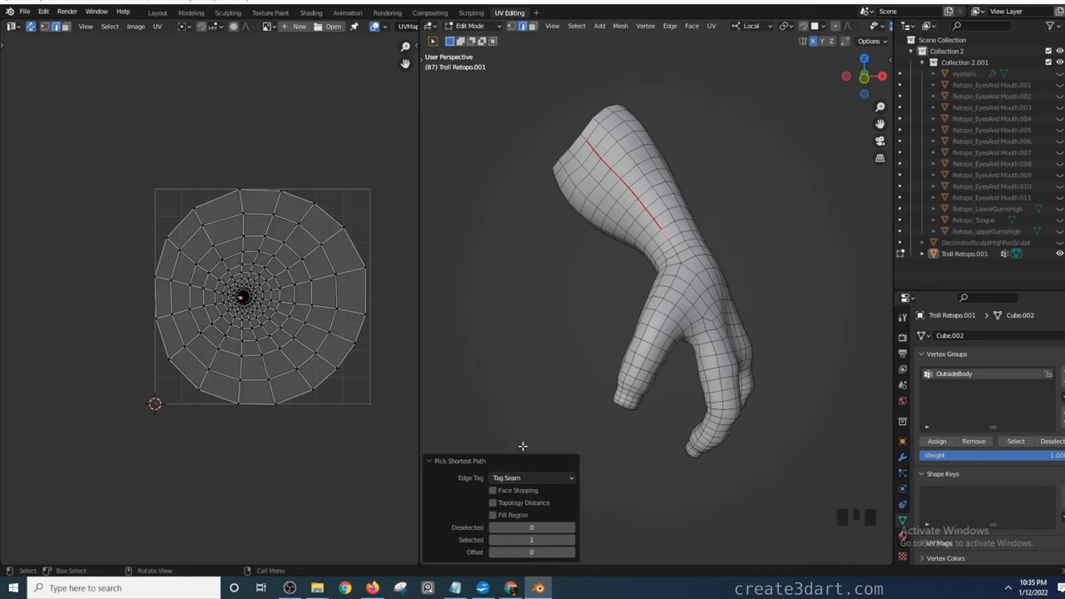
mouse_move(647, 263)
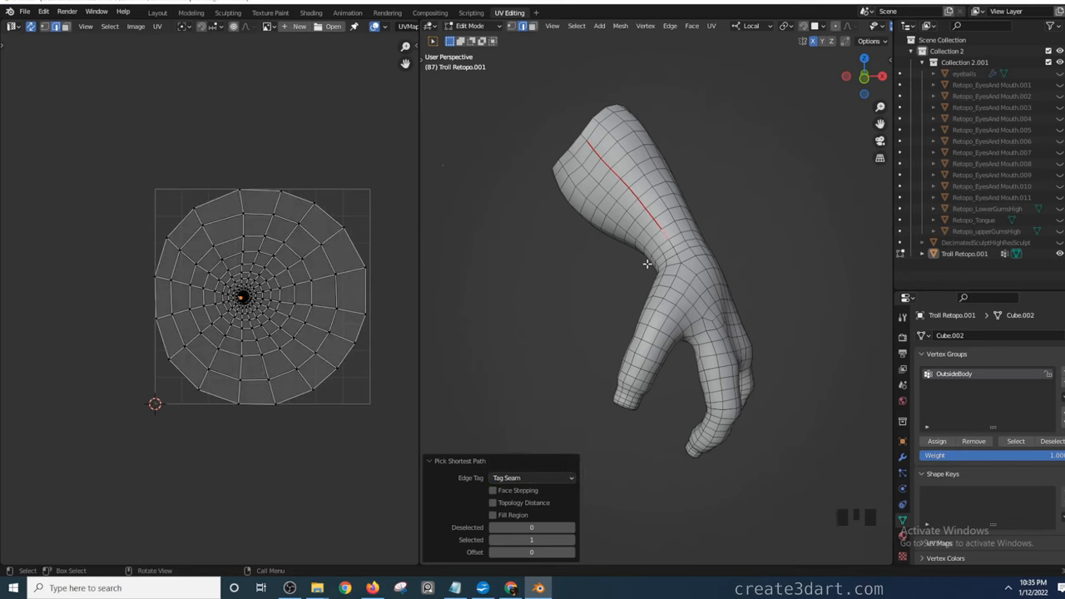
Step: Mark a second seam edge path around the arm, checking it from both sides
left_click_drag(649, 267, 665, 242)
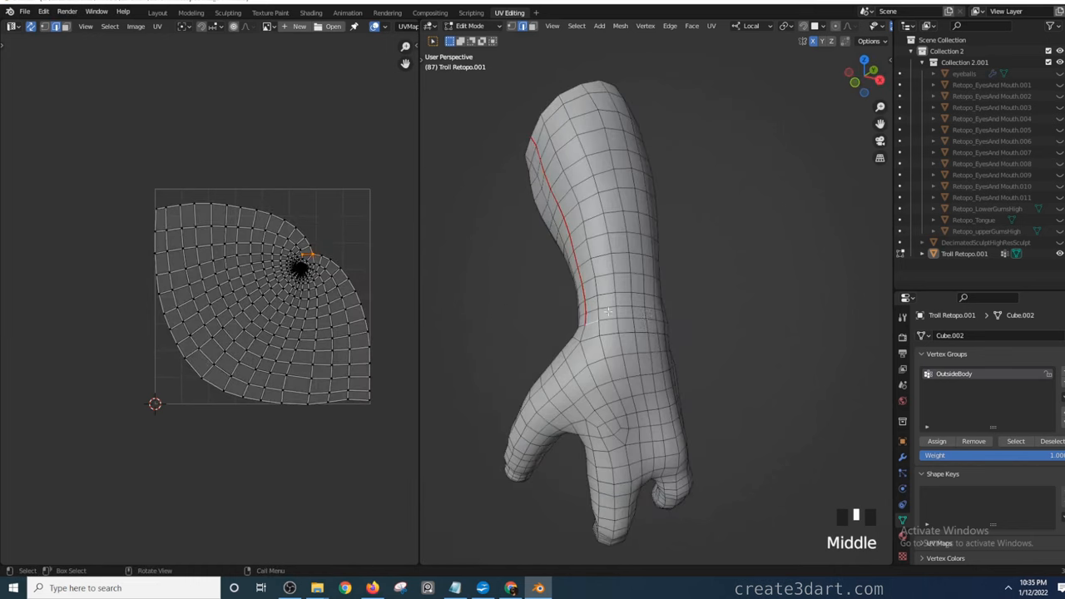
left_click(674, 335)
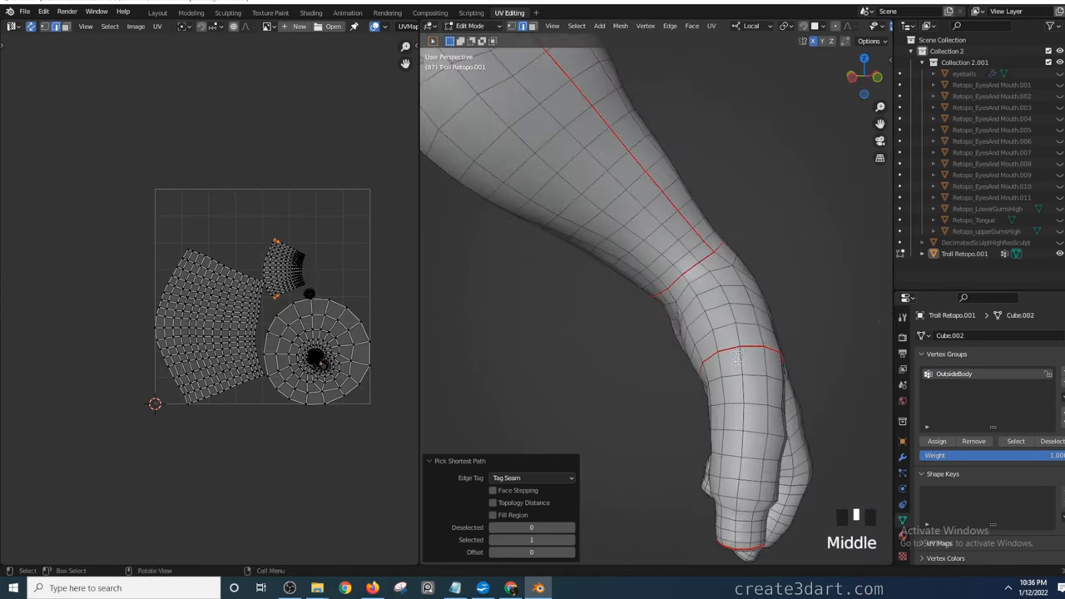
left_click_drag(740, 358, 640, 372)
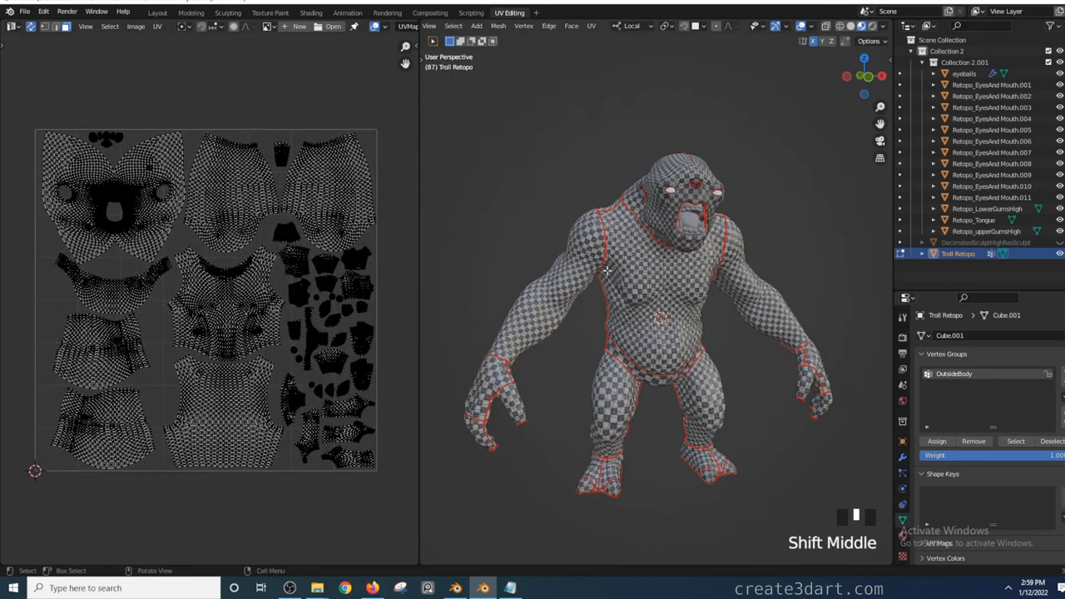
left_click_drag(608, 270, 818, 253)
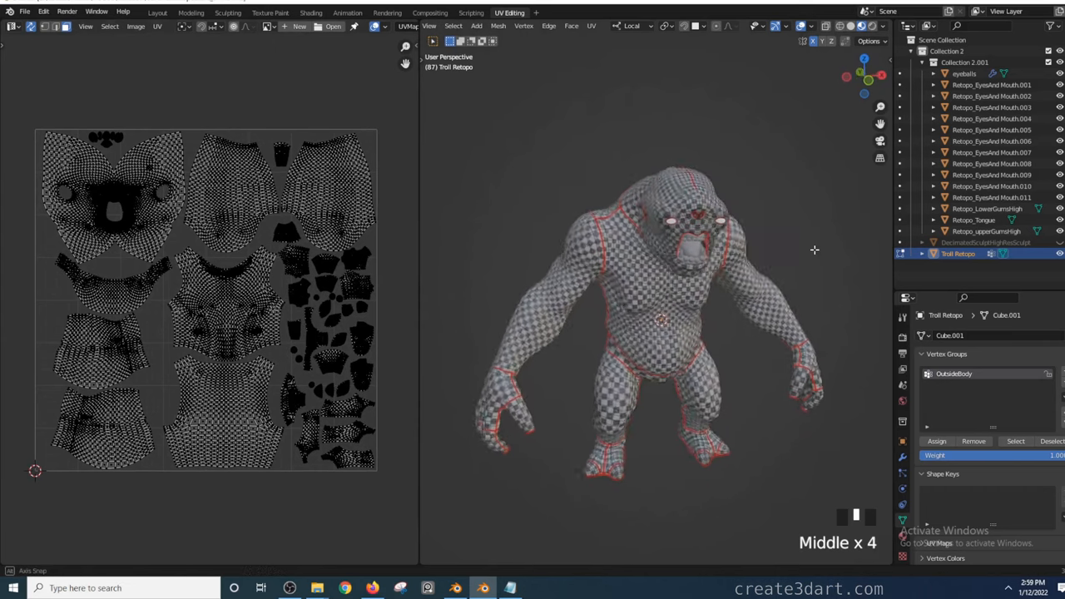
left_click_drag(814, 250, 788, 246)
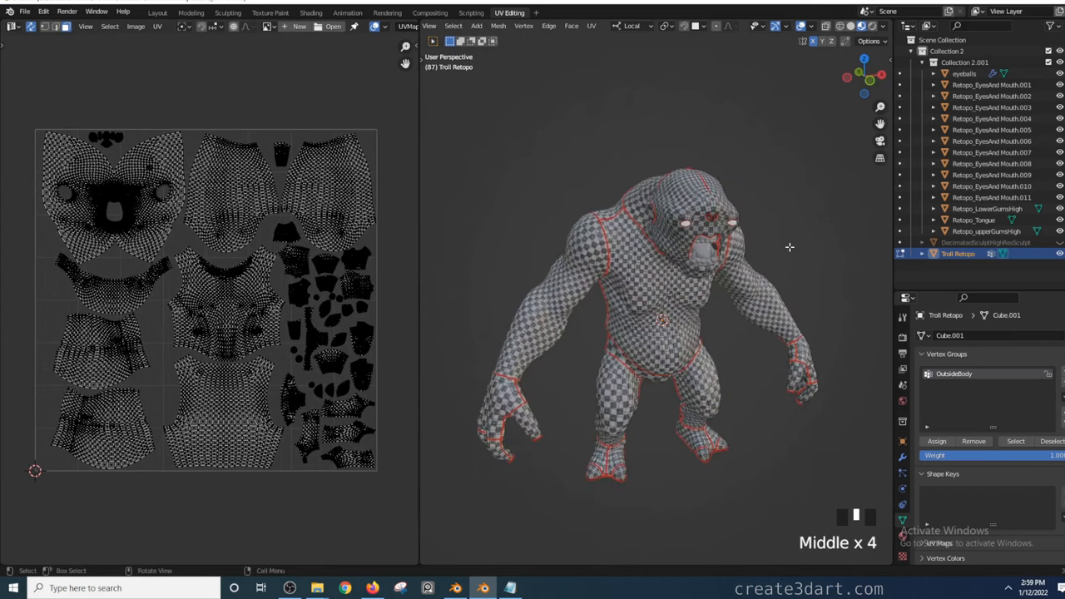